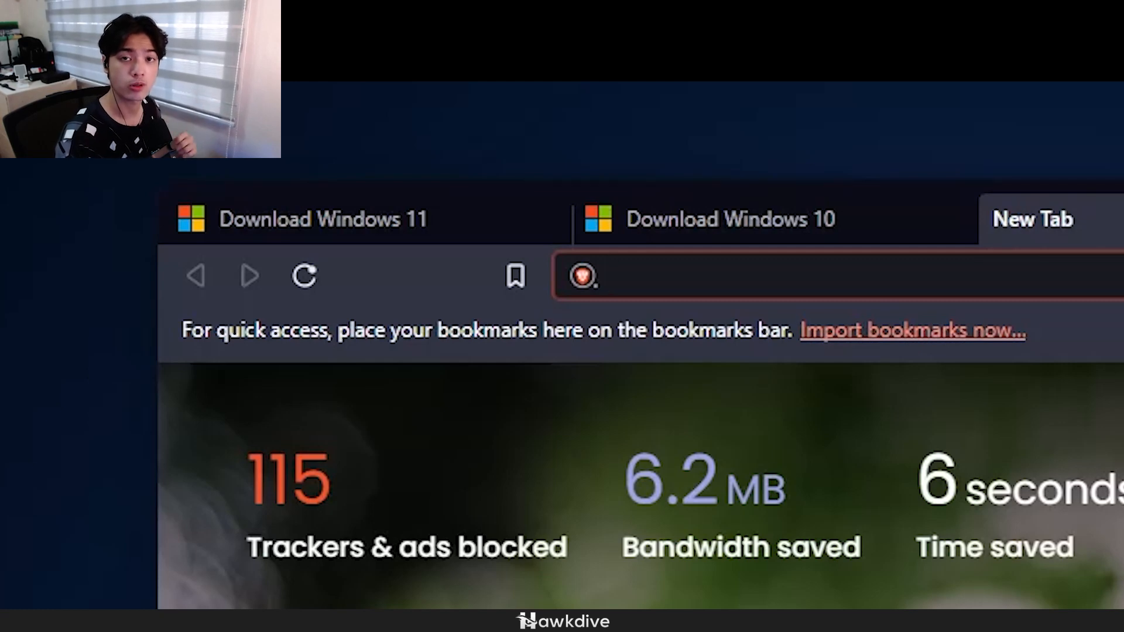
Switch Brave to the Download Windows 11 tab, then the Download Windows 10 tab.
click(730, 219)
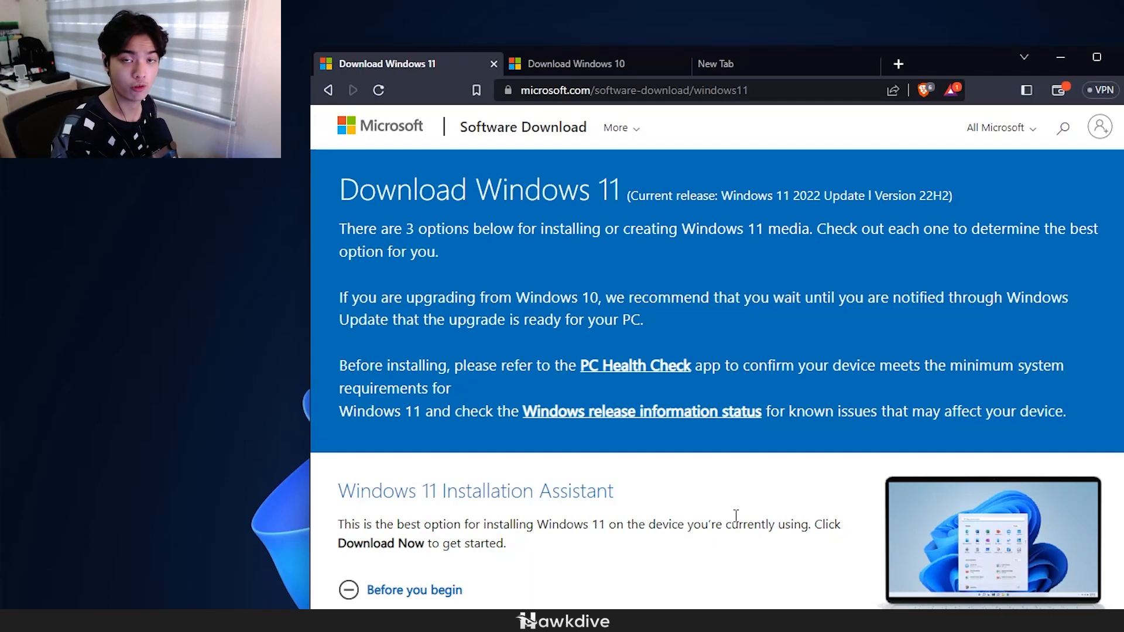
click(575, 64)
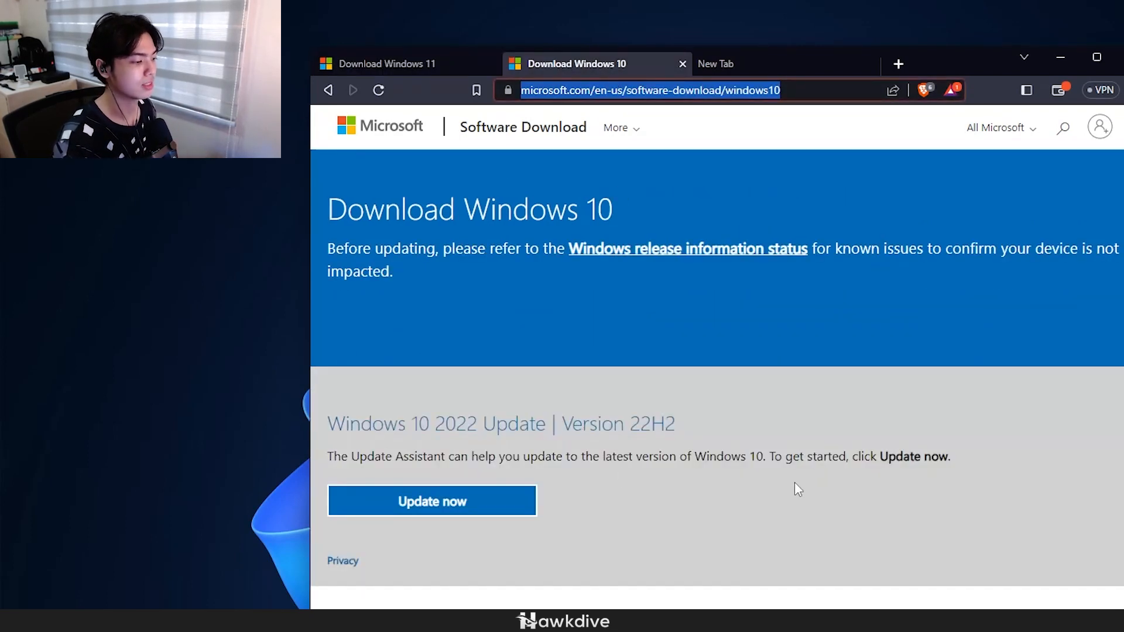
scroll(down, 3)
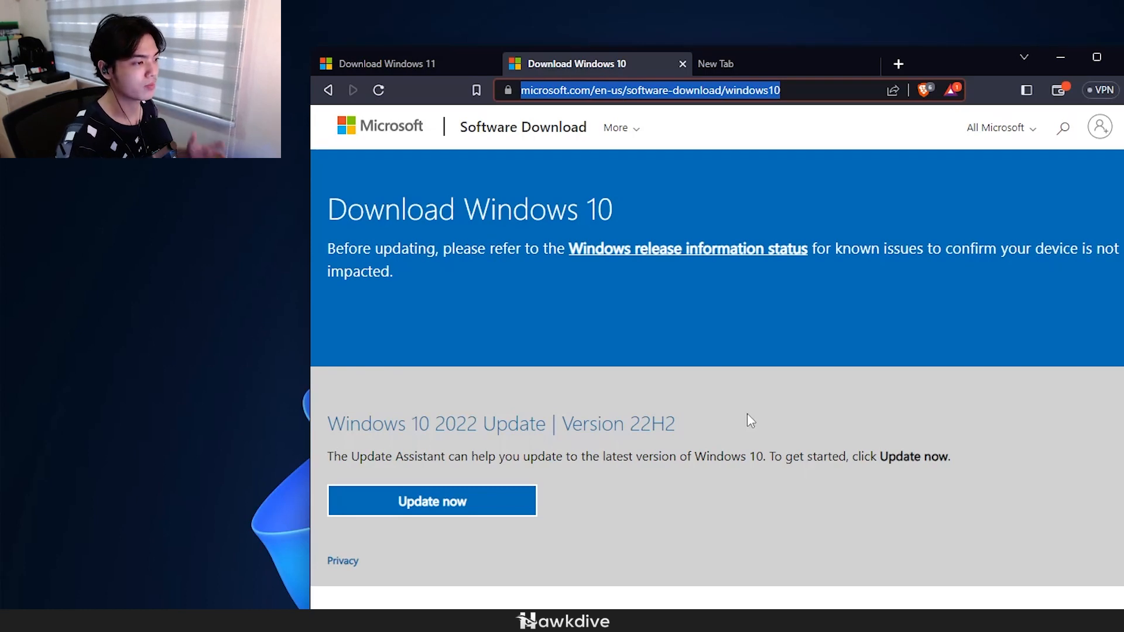
scroll(down, 3)
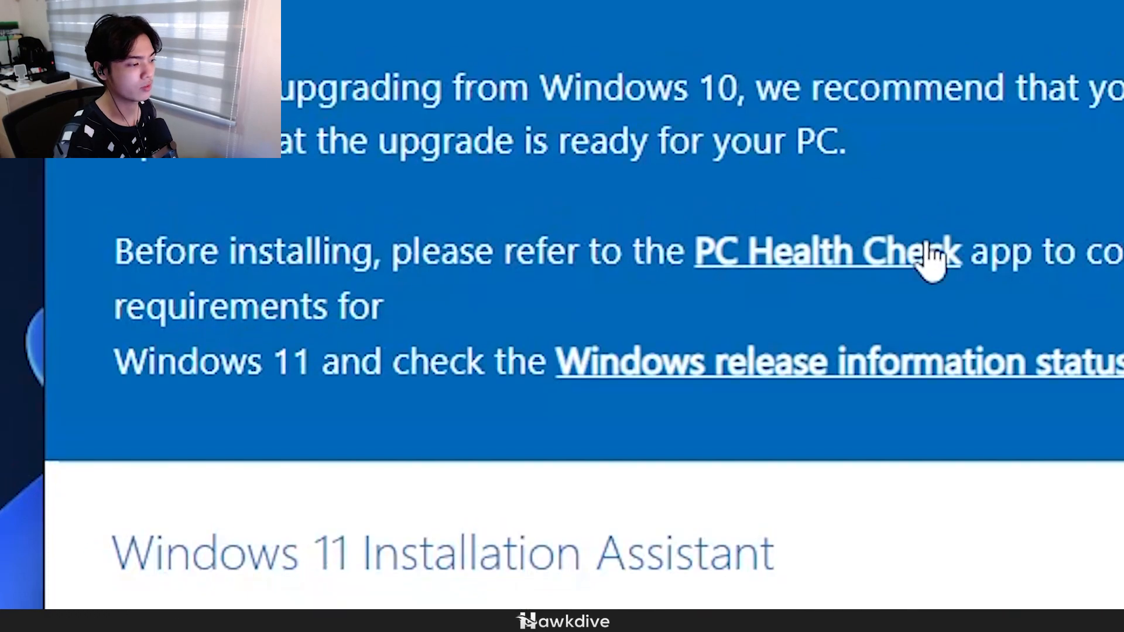
Download MediaCreationTool22H2.exe from 'Create Windows 10 installation media', then minimize Brave.
scroll(down, 3)
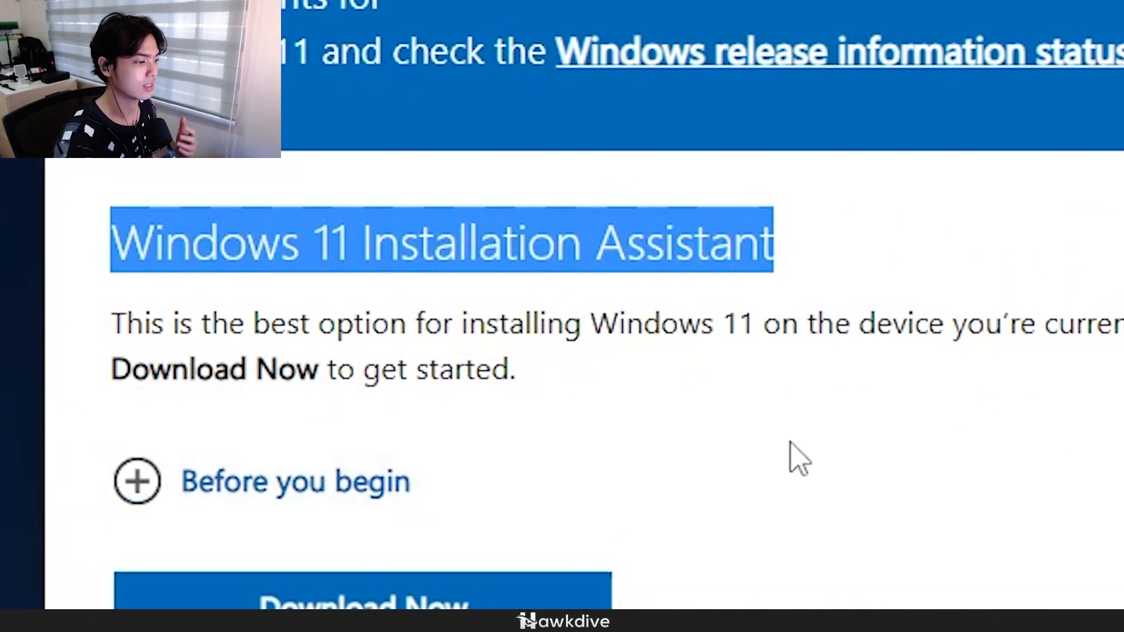
scroll(down, 3)
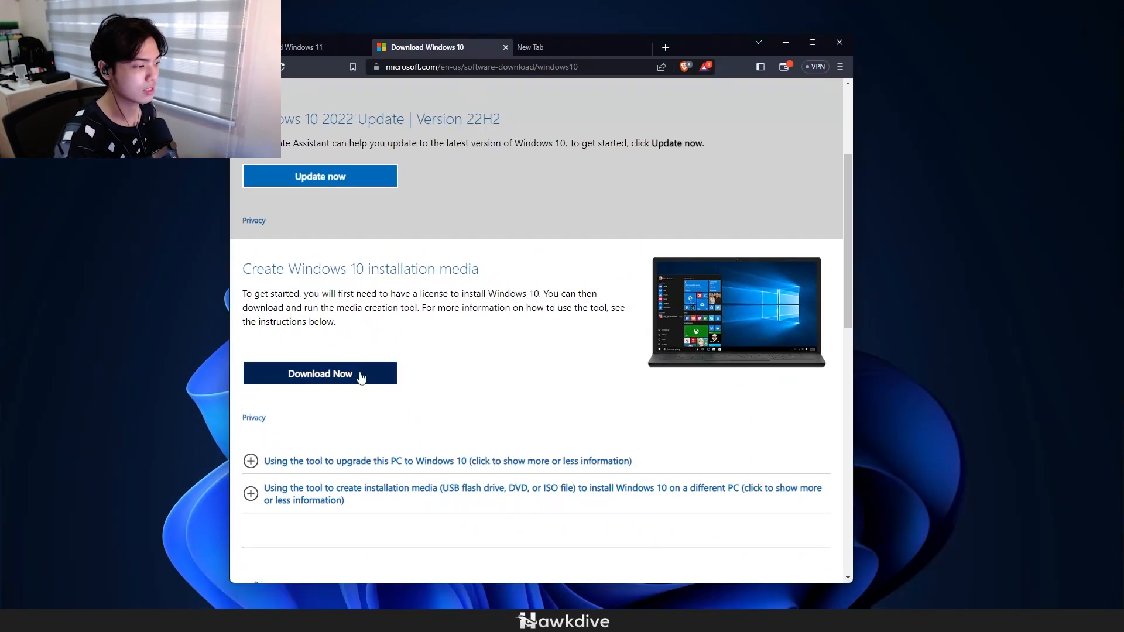
click(319, 373)
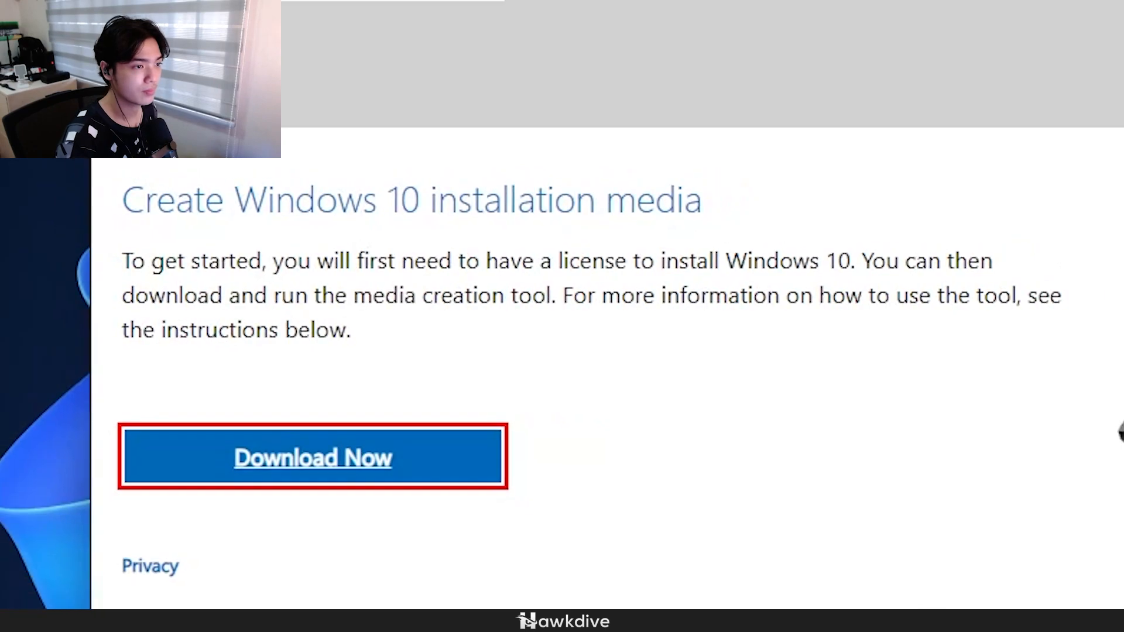
click(313, 457)
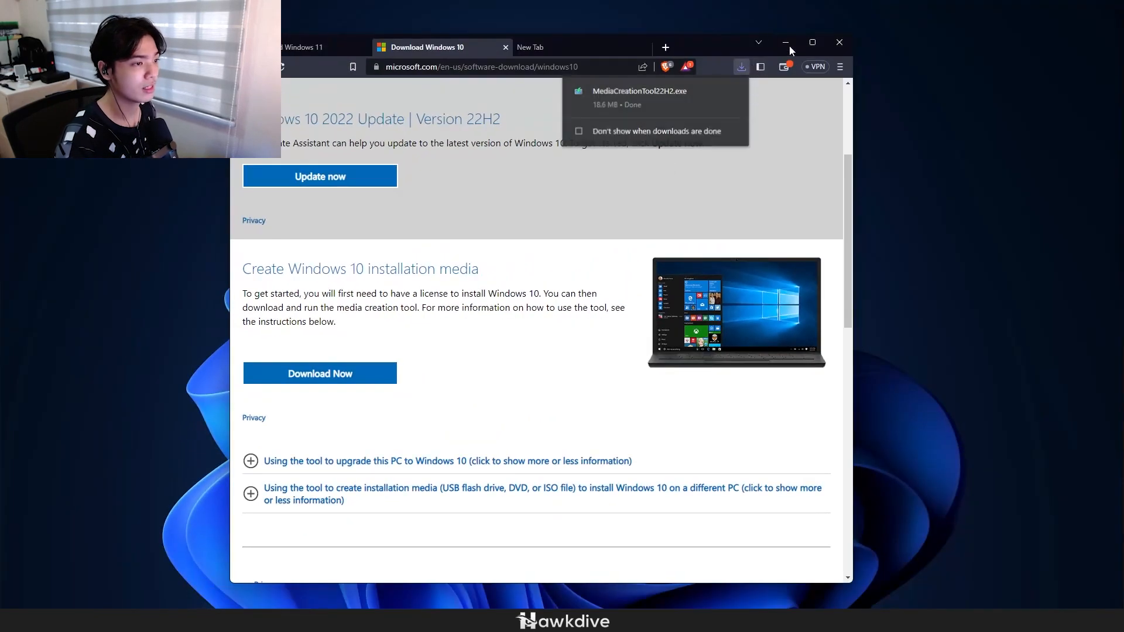
click(785, 43)
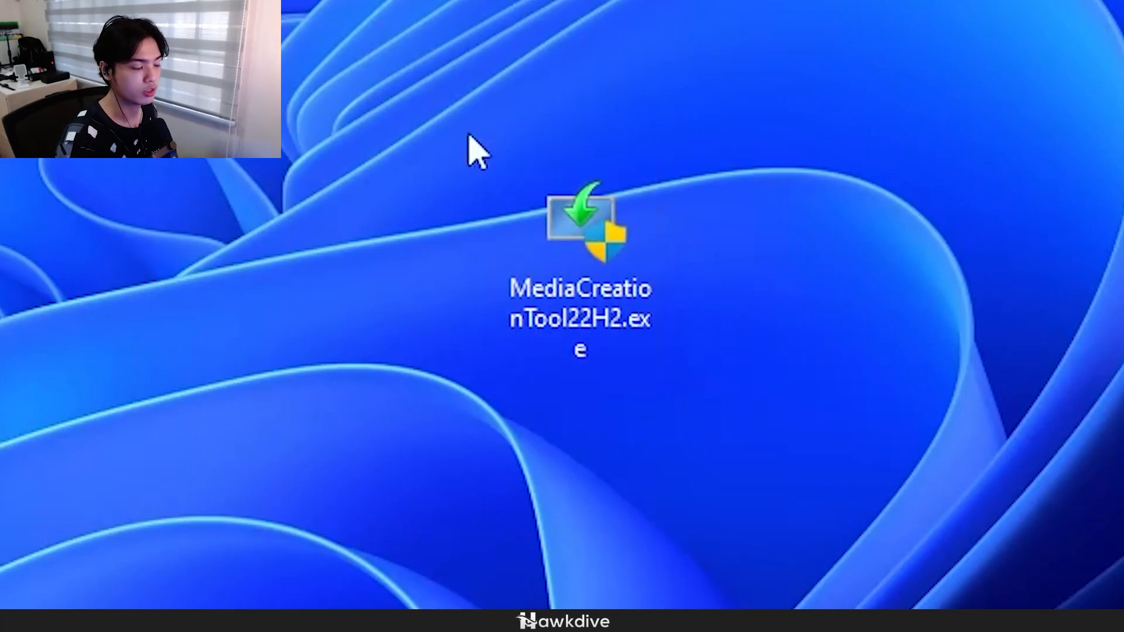
mouse_move(931, 383)
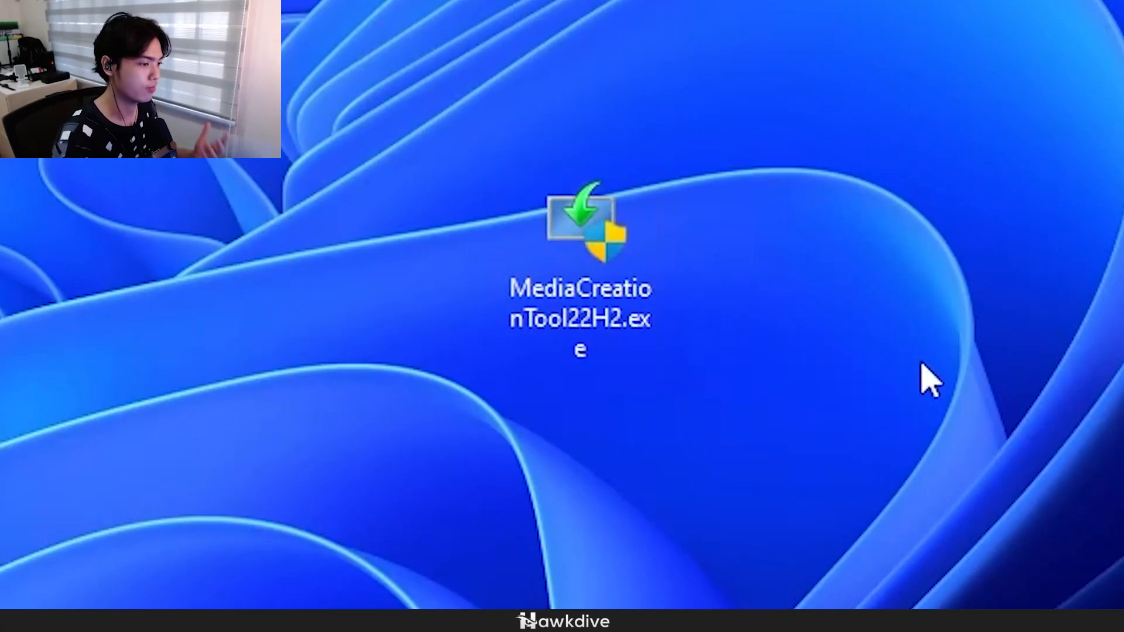
Run MediaCreationTool22H2.exe from its desktop icon.
double_click(581, 230)
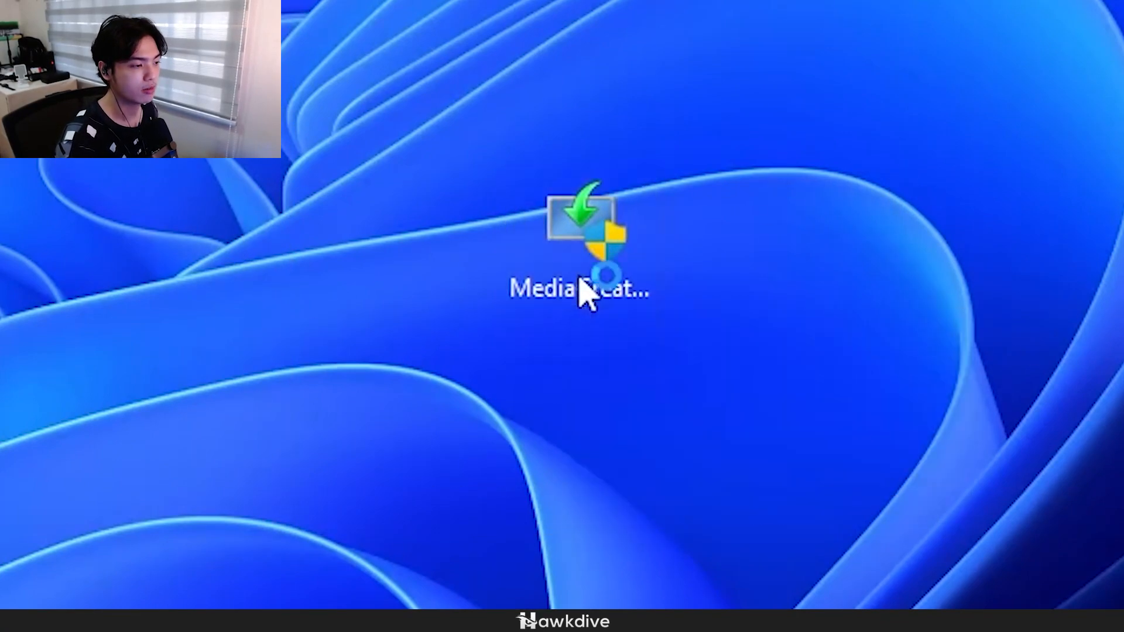
double_click(579, 251)
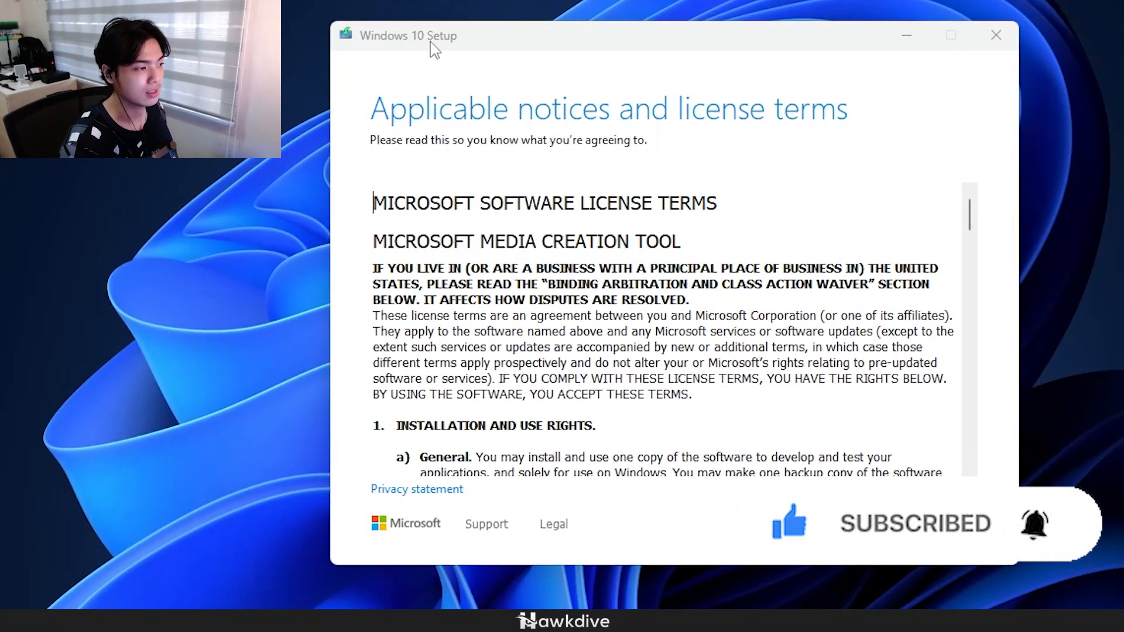
Accept the Microsoft software license terms in Windows 10 Setup.
scroll(down, 3)
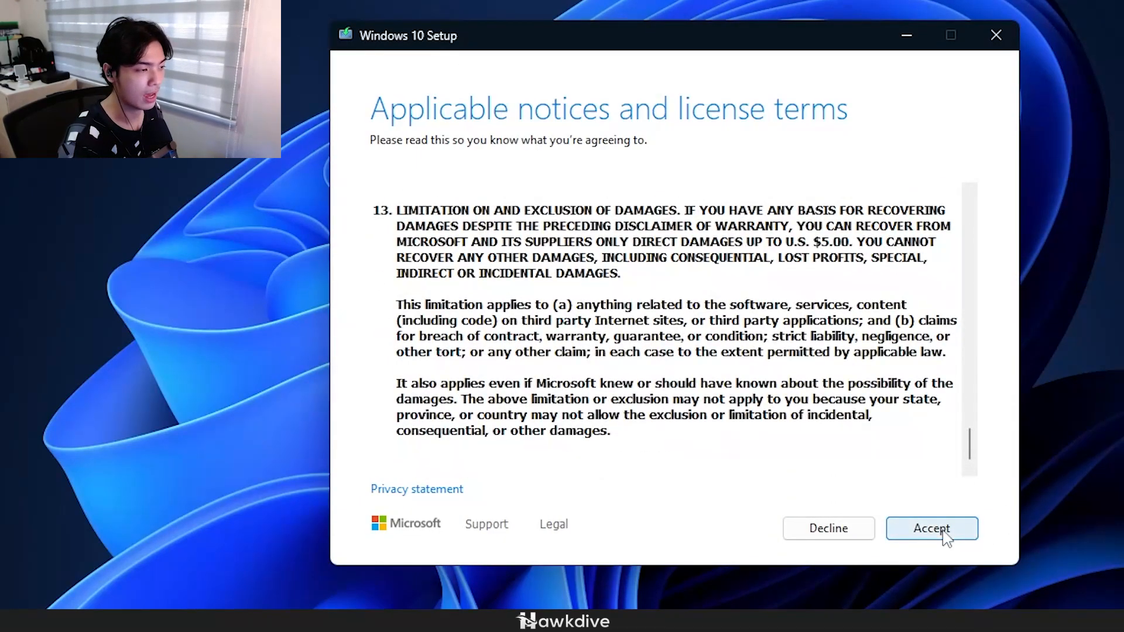
click(930, 528)
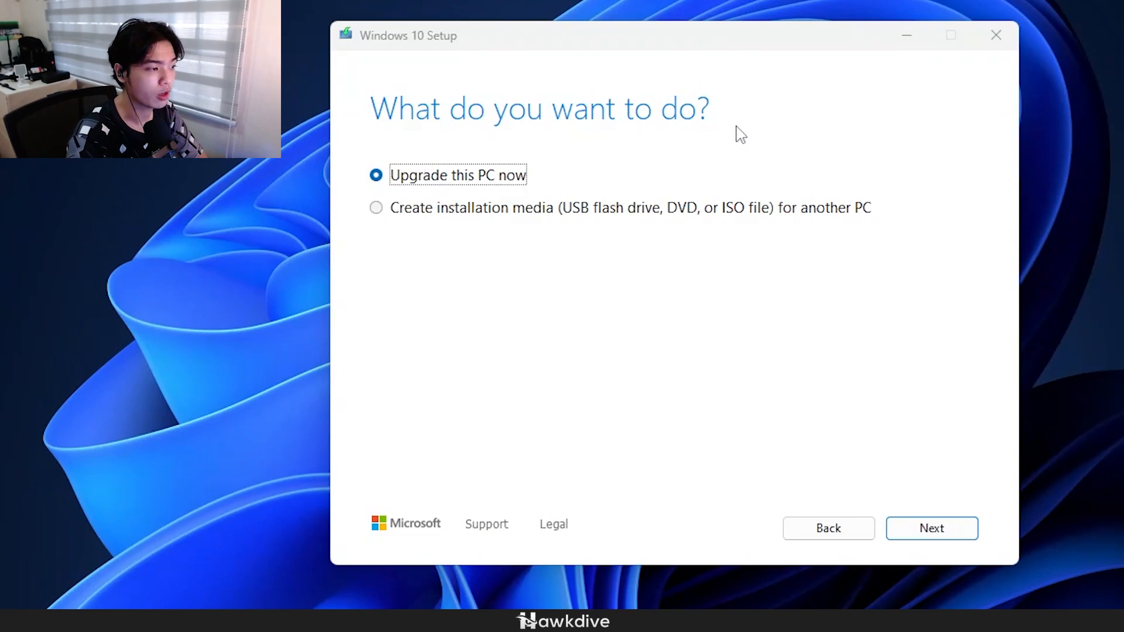
mouse_move(638, 141)
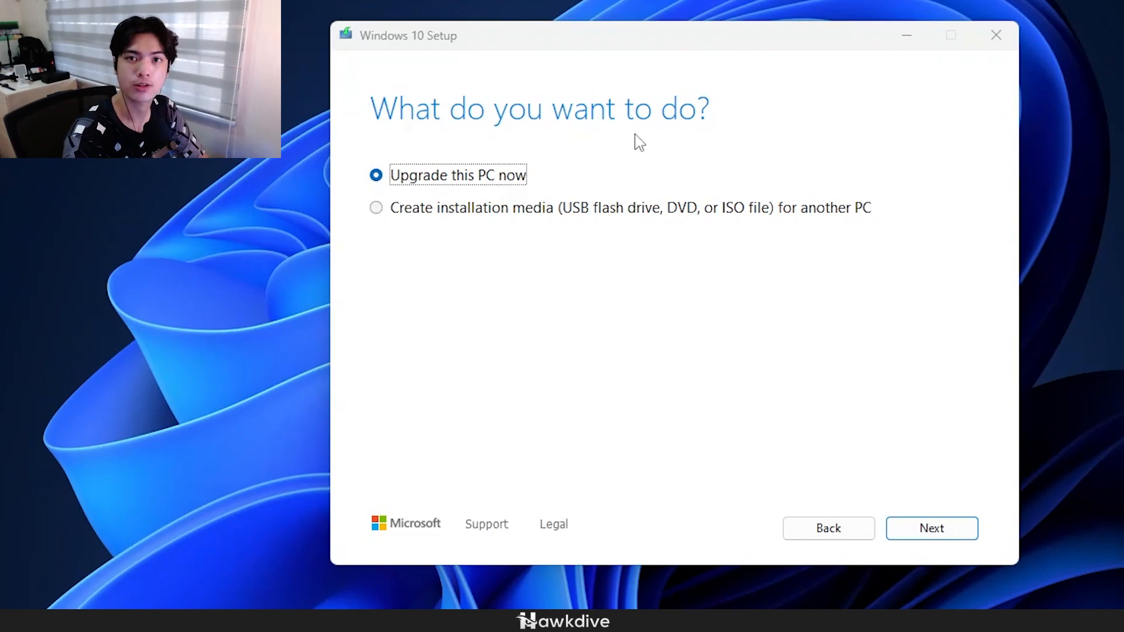
mouse_move(606, 143)
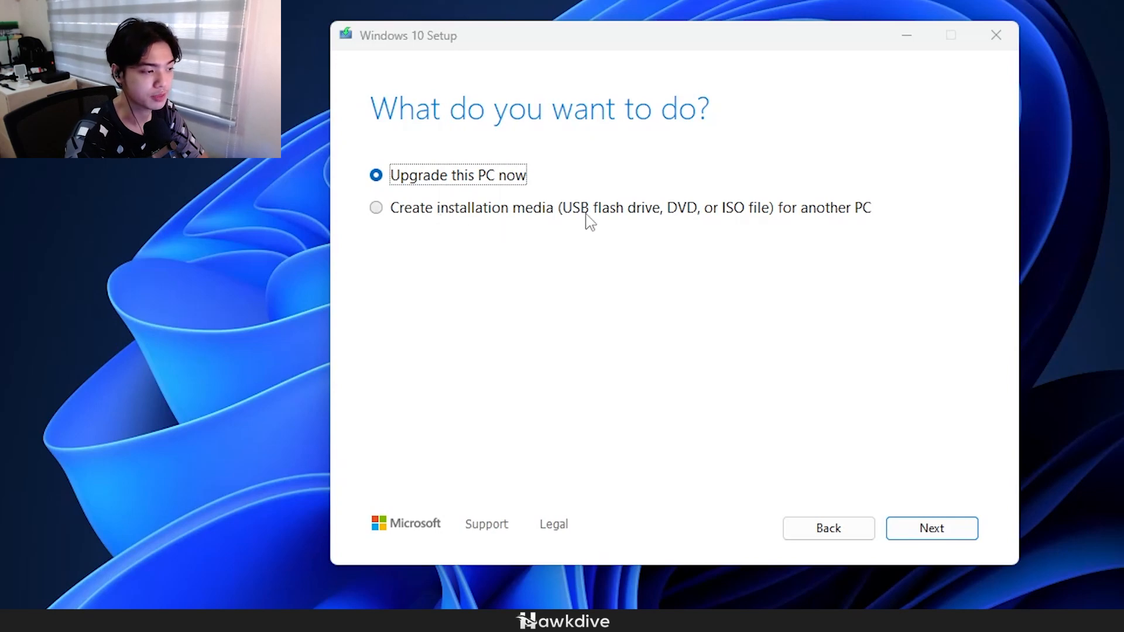
Choose installation media for another PC, keeping English, Windows 10 and 64-bit.
click(376, 207)
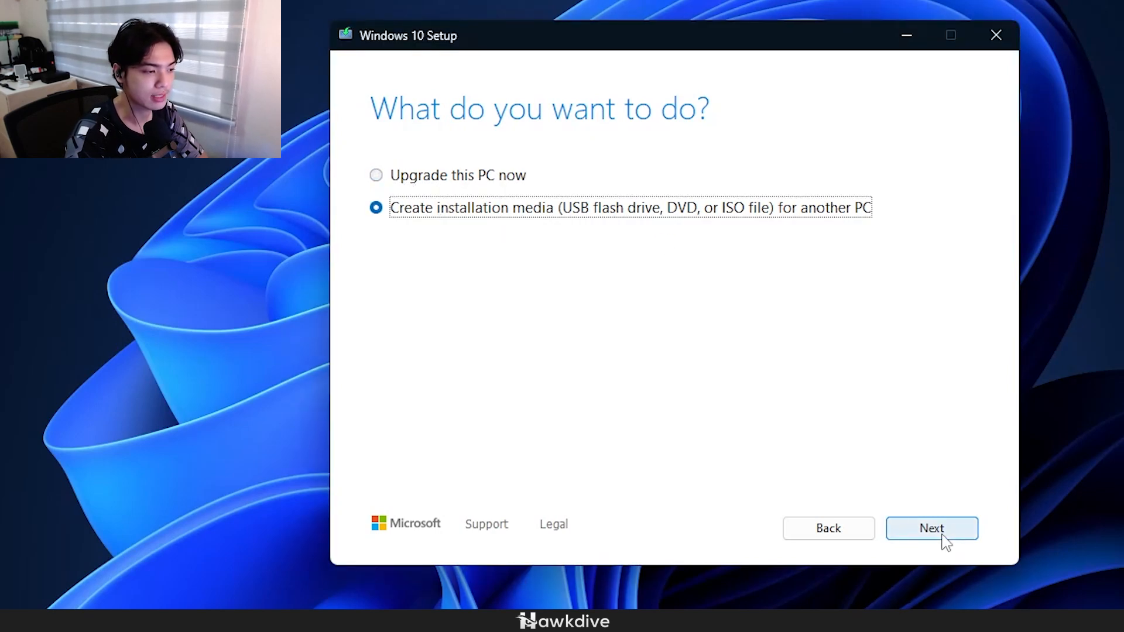
click(931, 528)
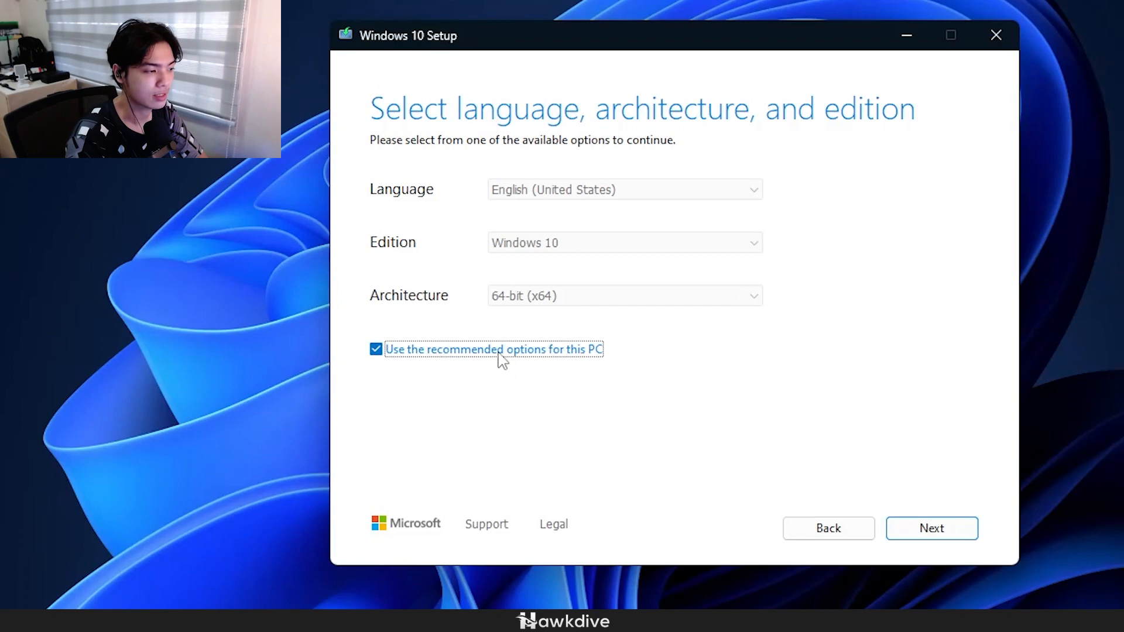
click(376, 349)
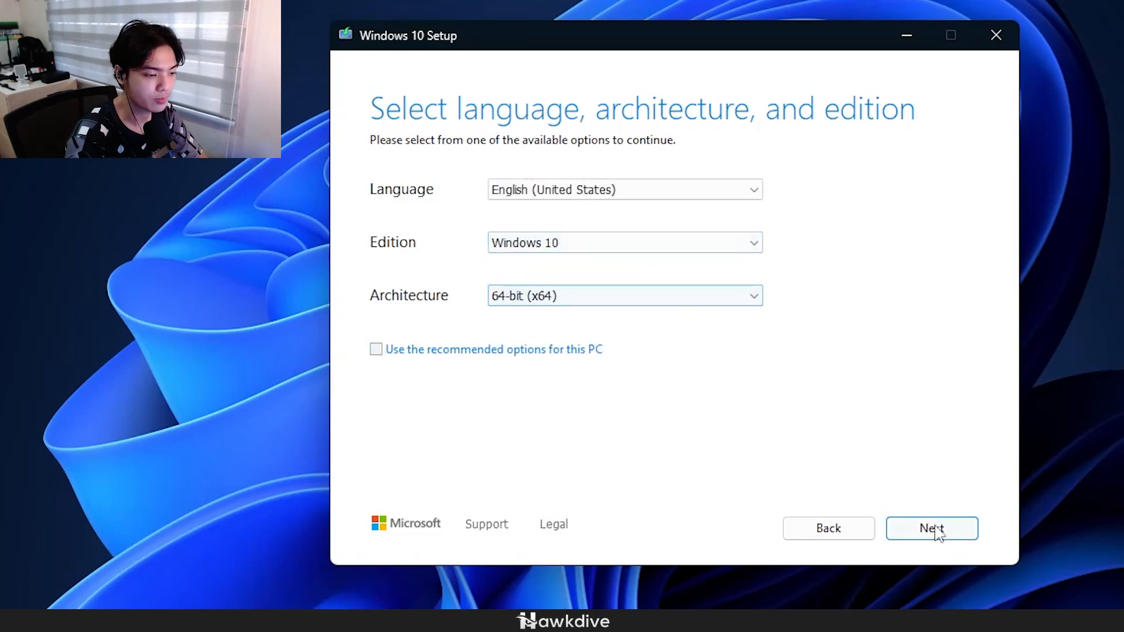
click(931, 528)
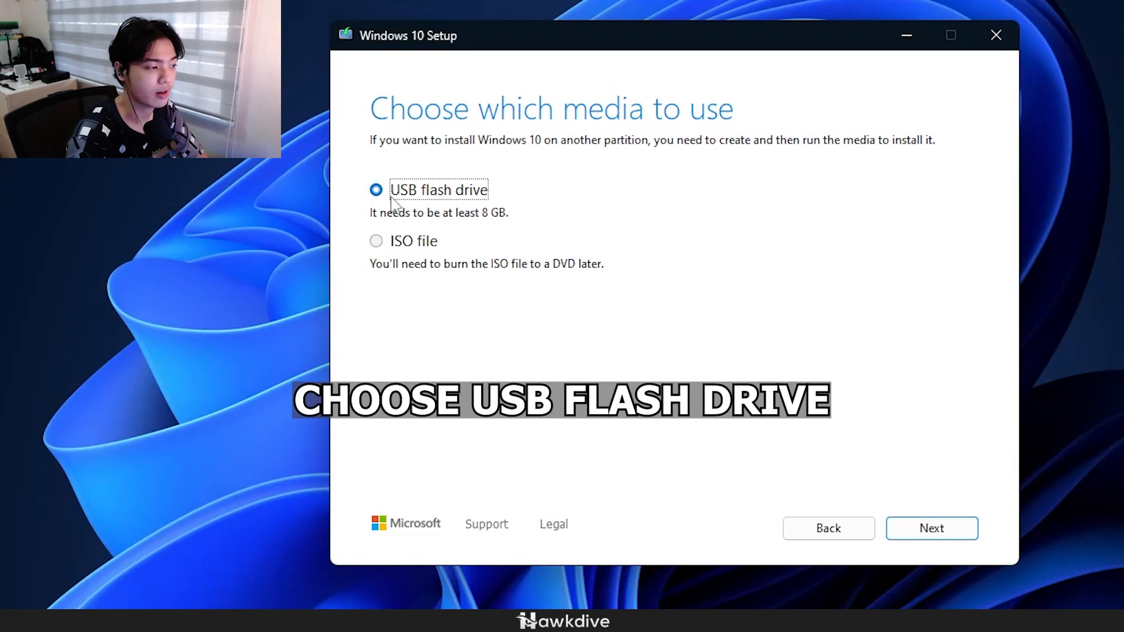
mouse_move(482, 175)
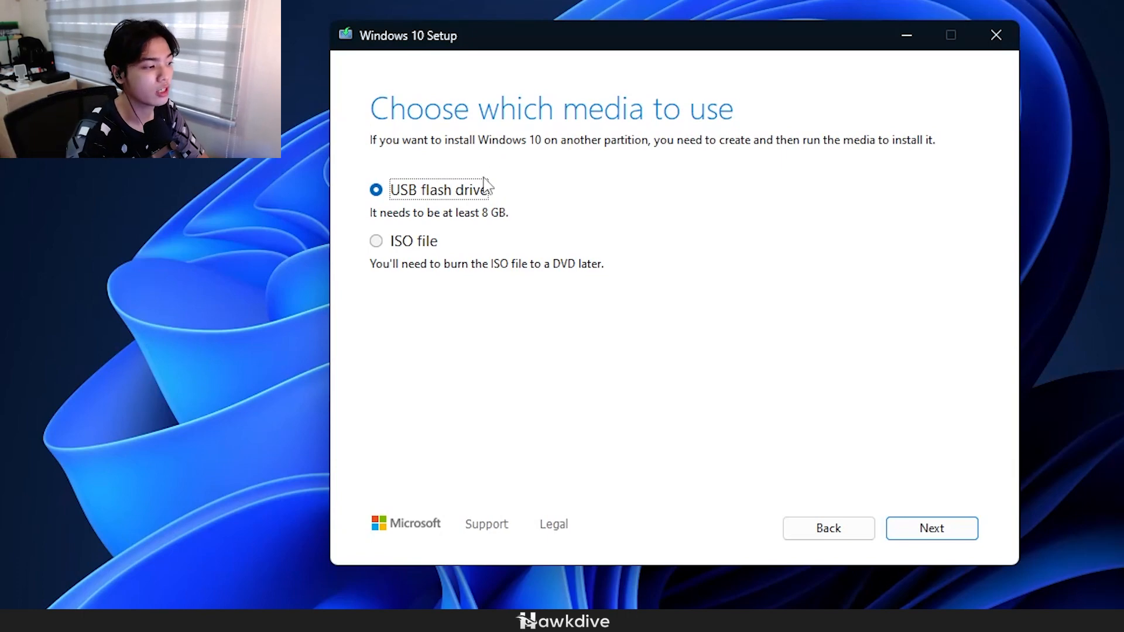
mouse_move(302, 252)
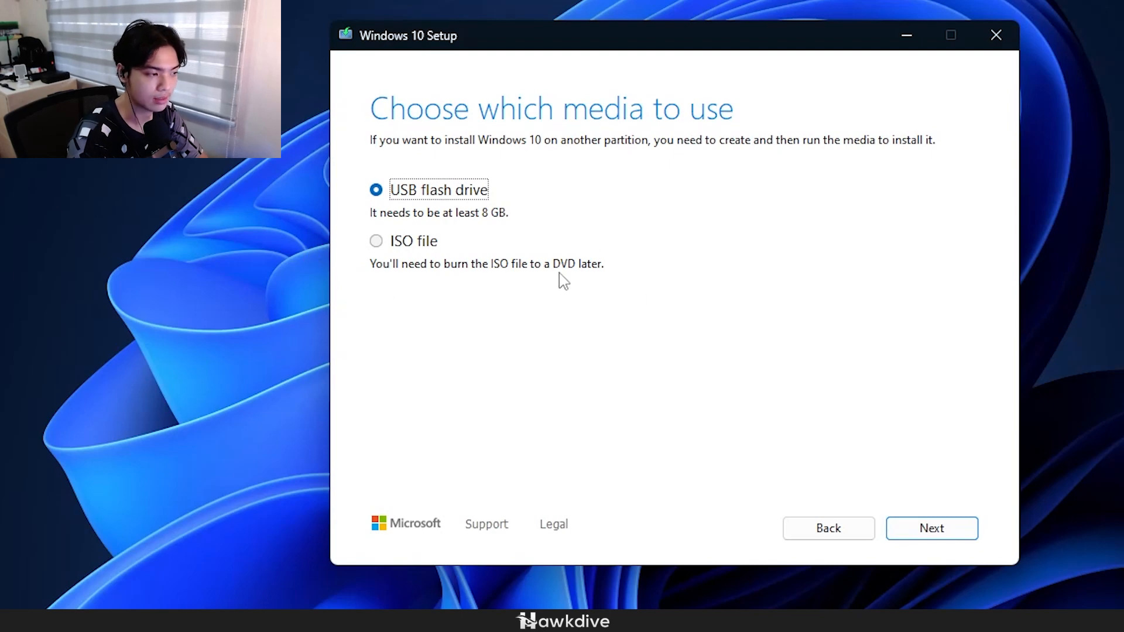
mouse_move(521, 271)
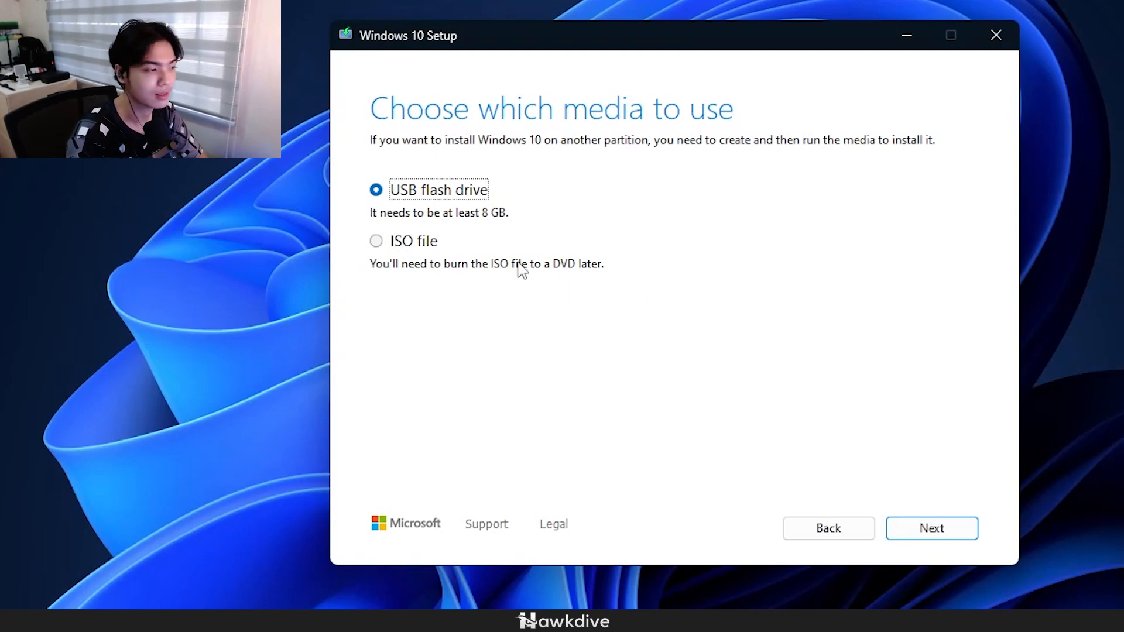
mouse_move(998, 547)
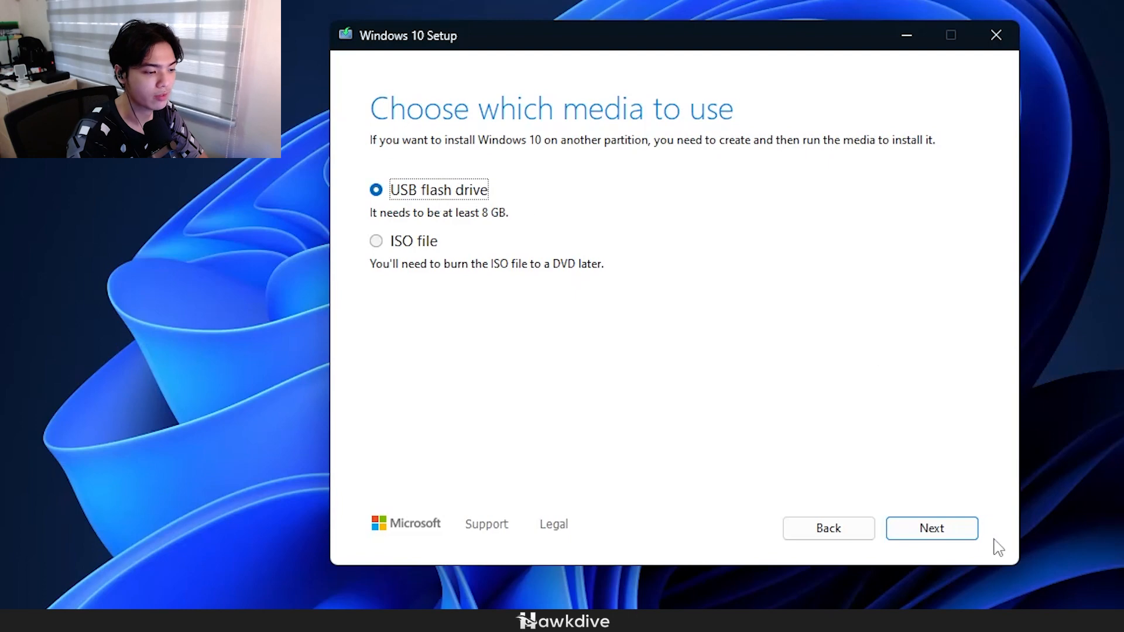
Refresh the USB drive list, then close Windows 10 Setup and confirm quitting.
click(932, 527)
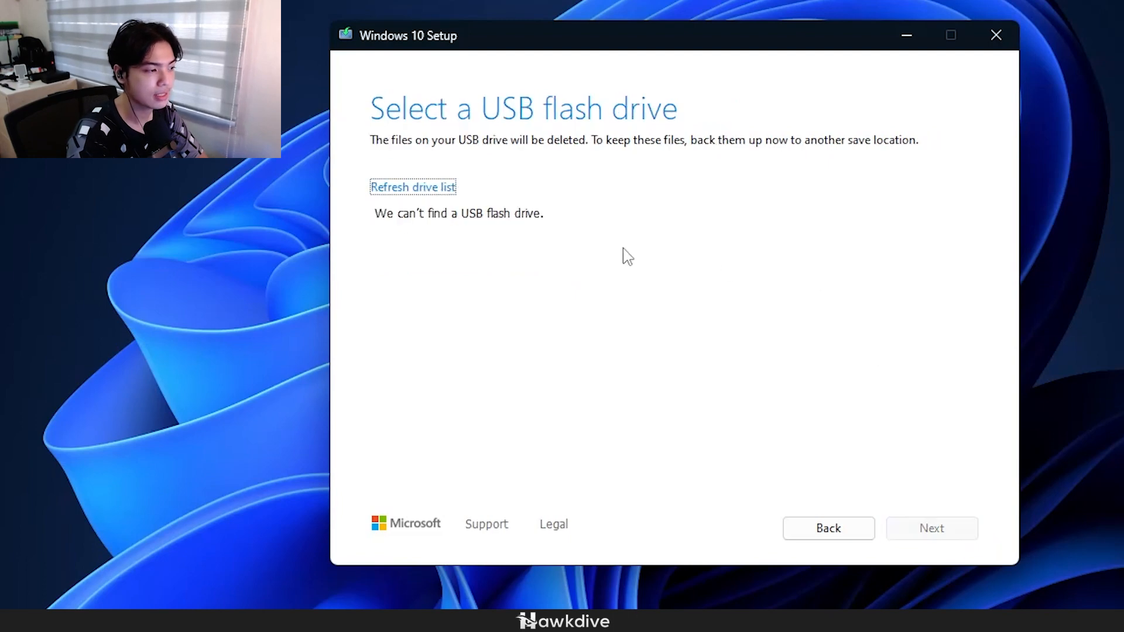
mouse_move(433, 222)
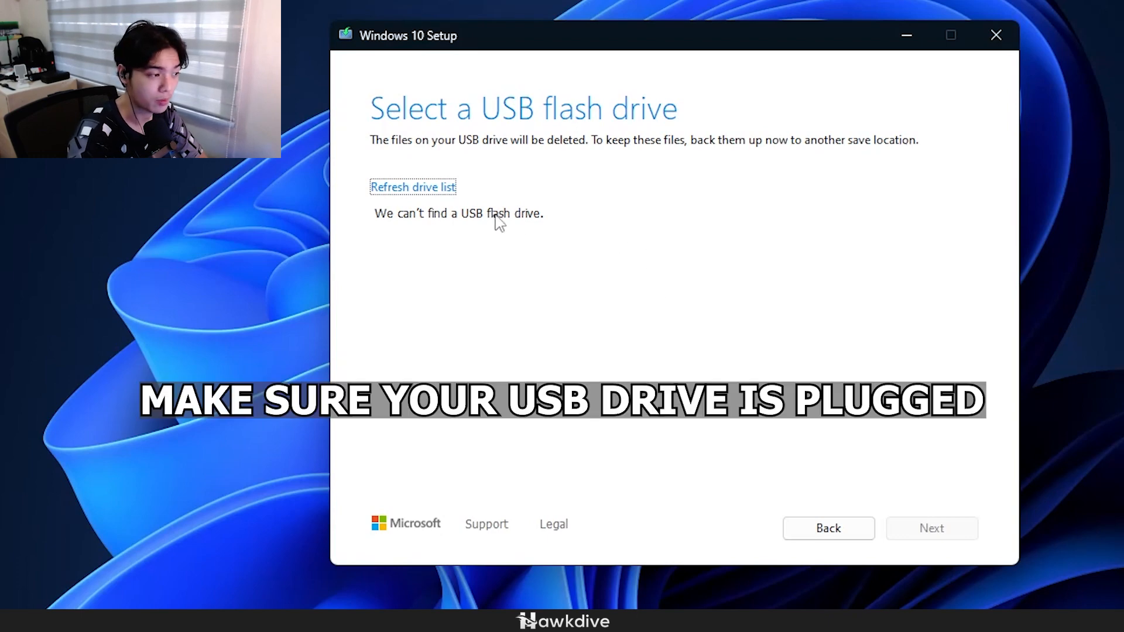
mouse_move(666, 53)
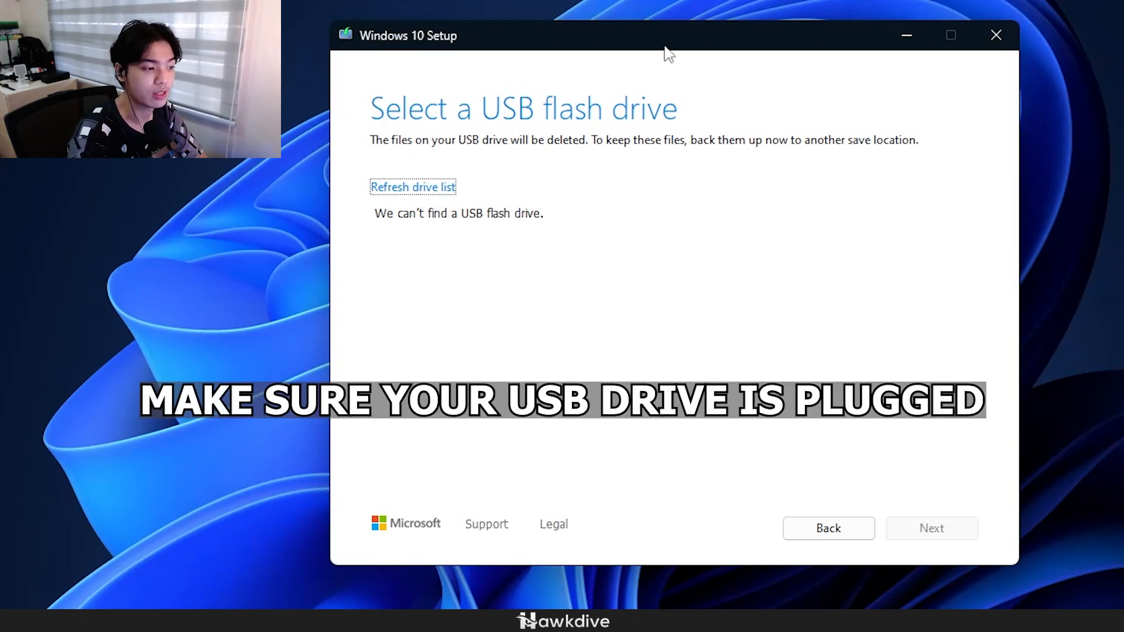
click(412, 187)
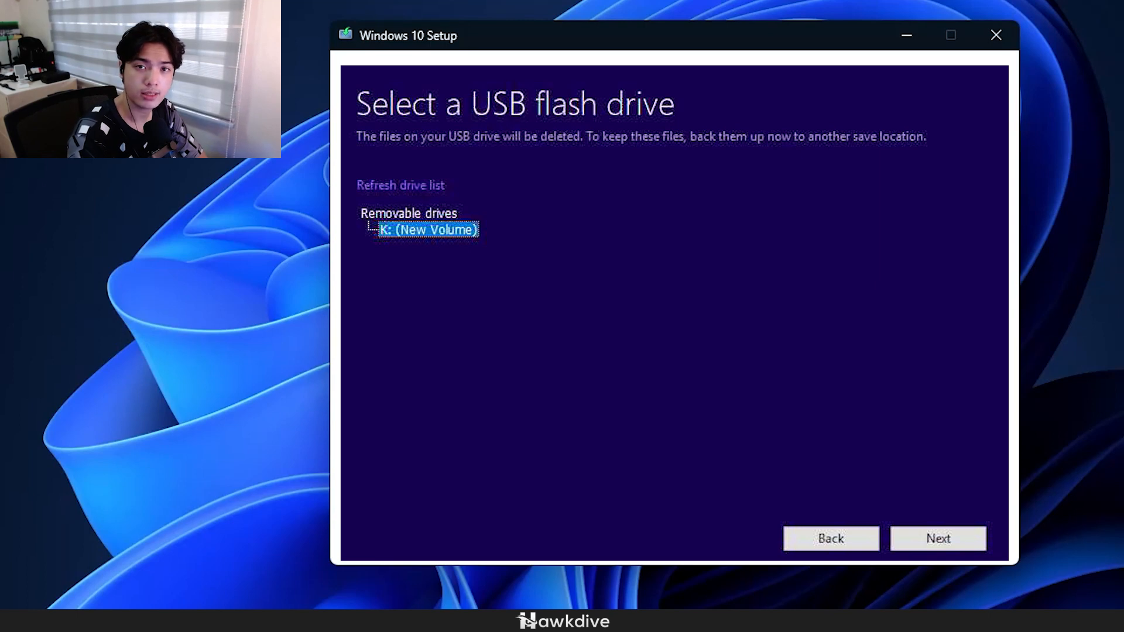
click(937, 539)
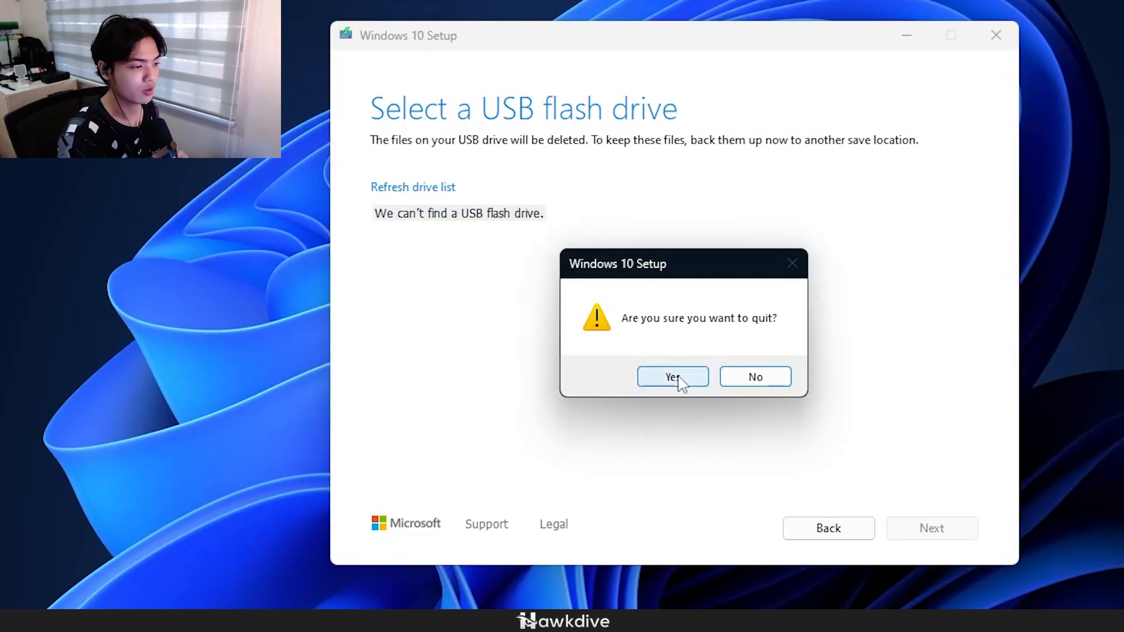
click(671, 376)
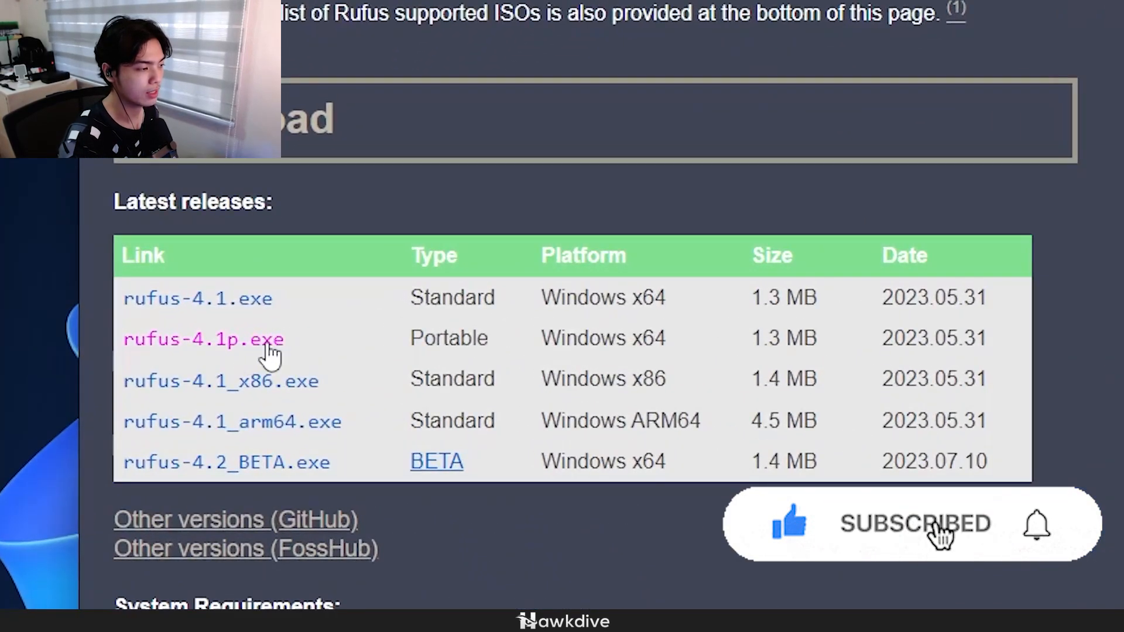
Download rufus-4.1p.exe, the portable Windows x64 release, from Latest releases.
click(202, 339)
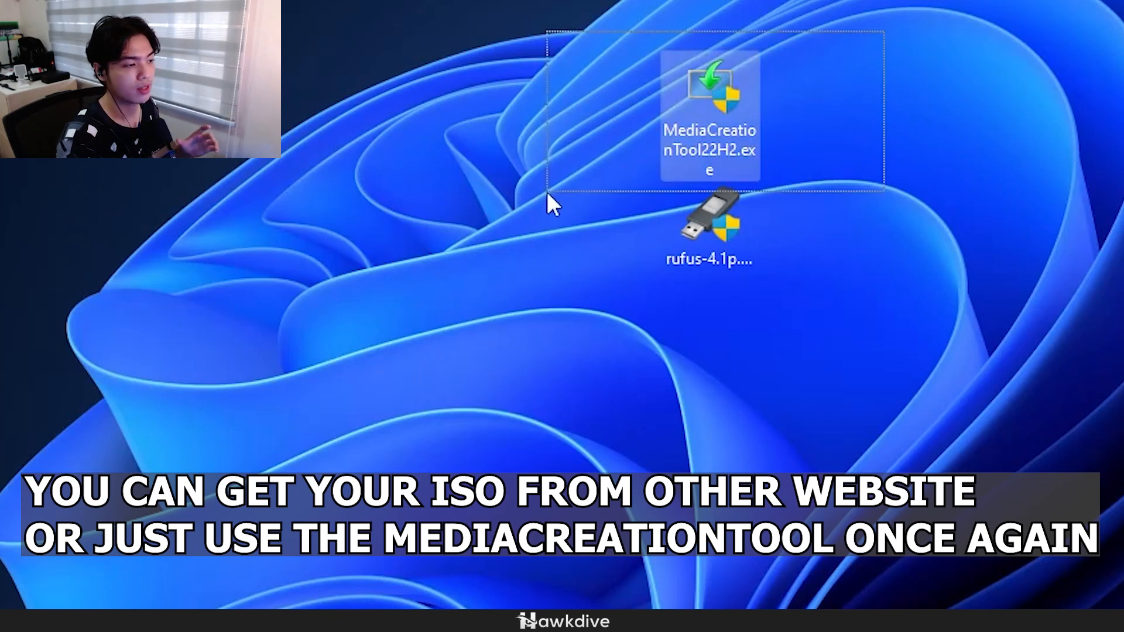
Relaunch the Media Creation Tool, choose installation media for another PC, and select ISO file.
double_click(708, 93)
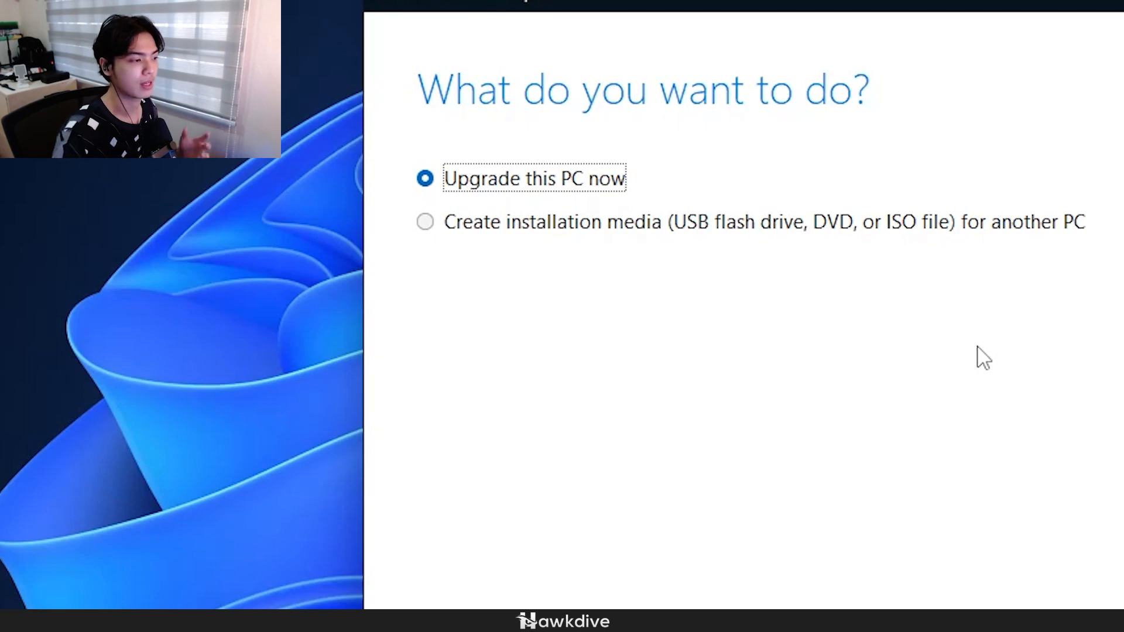
click(424, 221)
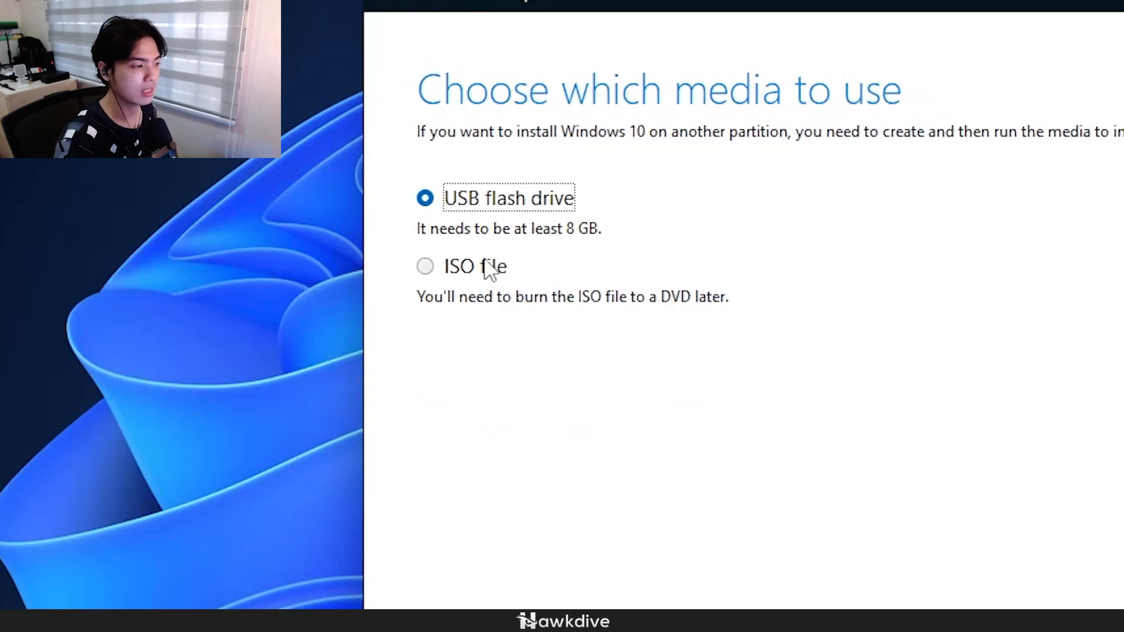
mouse_move(947, 438)
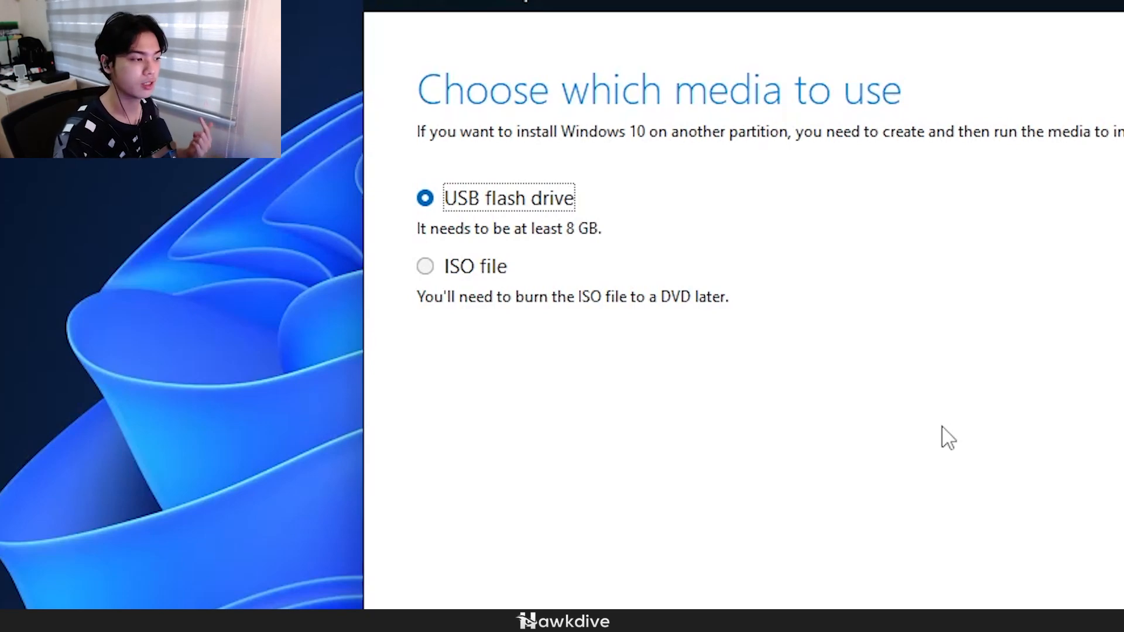
click(424, 265)
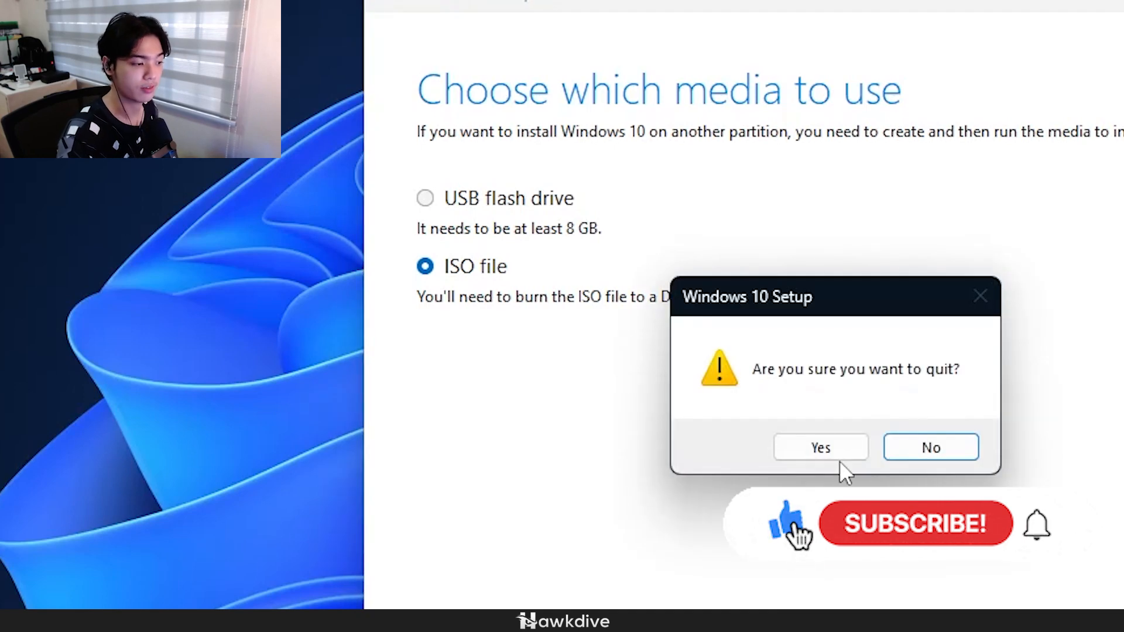
Quit Windows 10 Setup, then target the 16 GB ESD-ISO drive and load Windows10.iso in Rufus.
click(819, 446)
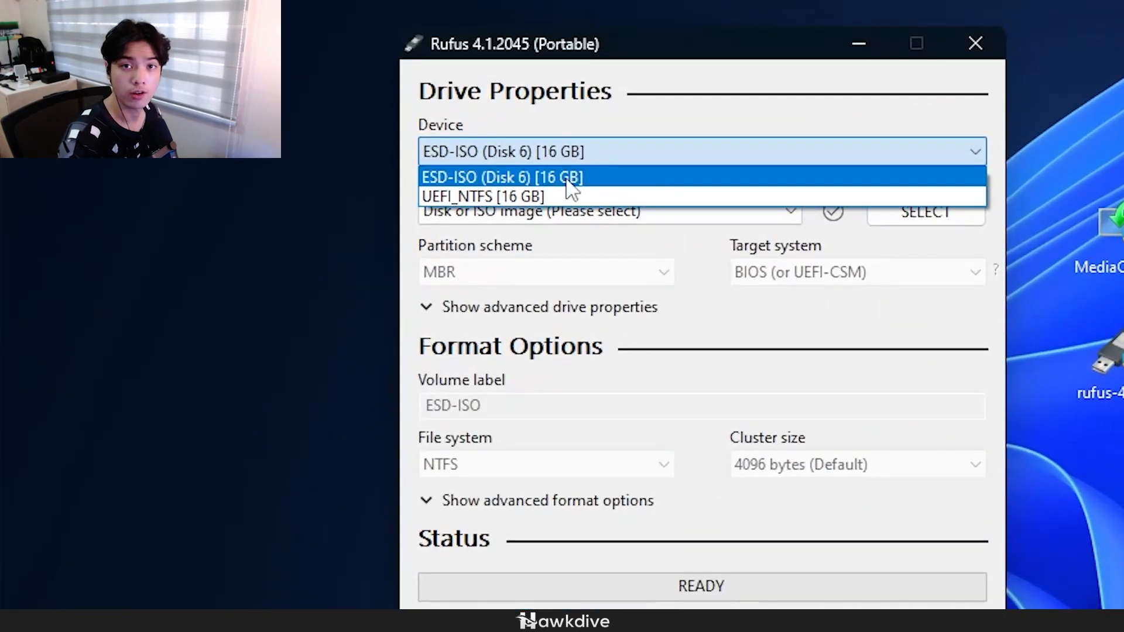
click(502, 177)
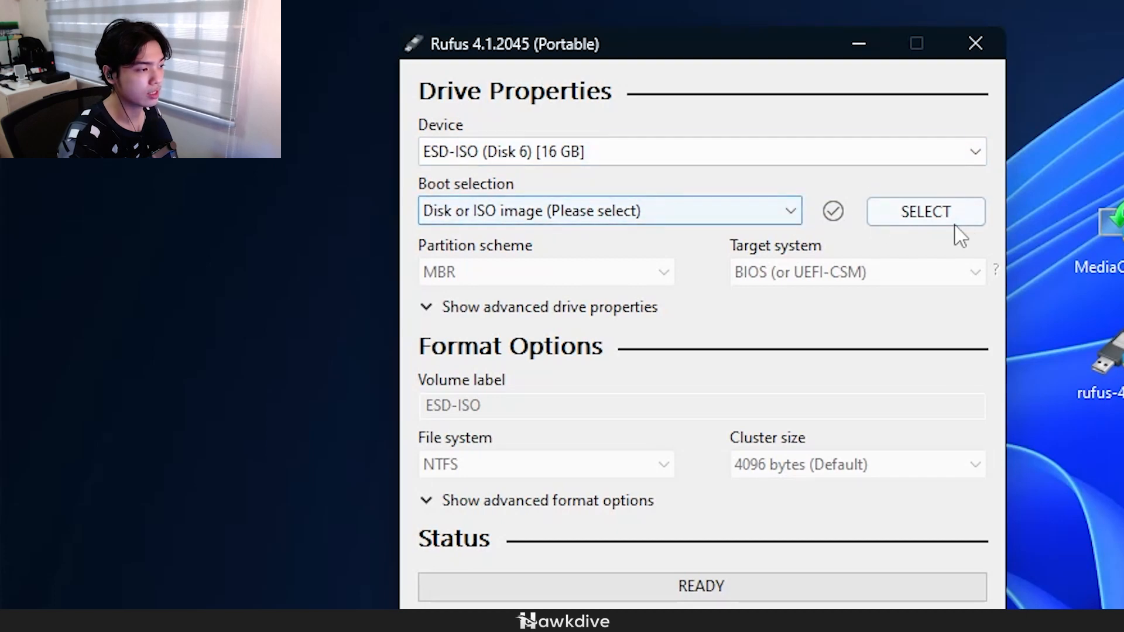
click(925, 210)
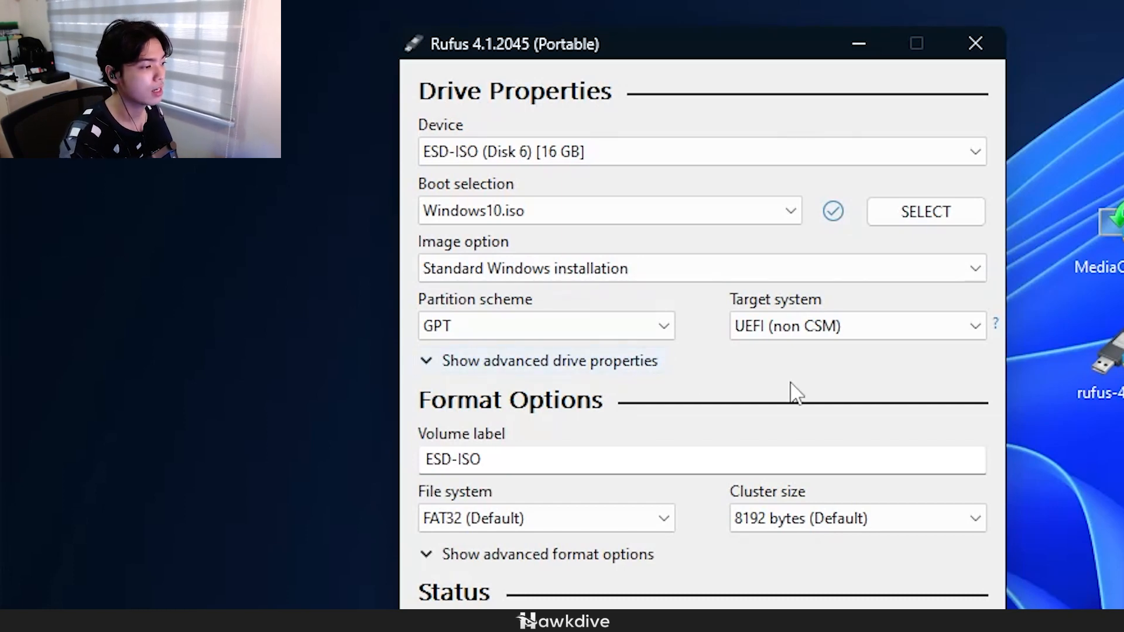
Try the MBR partition scheme, then set it back to GPT.
click(545, 325)
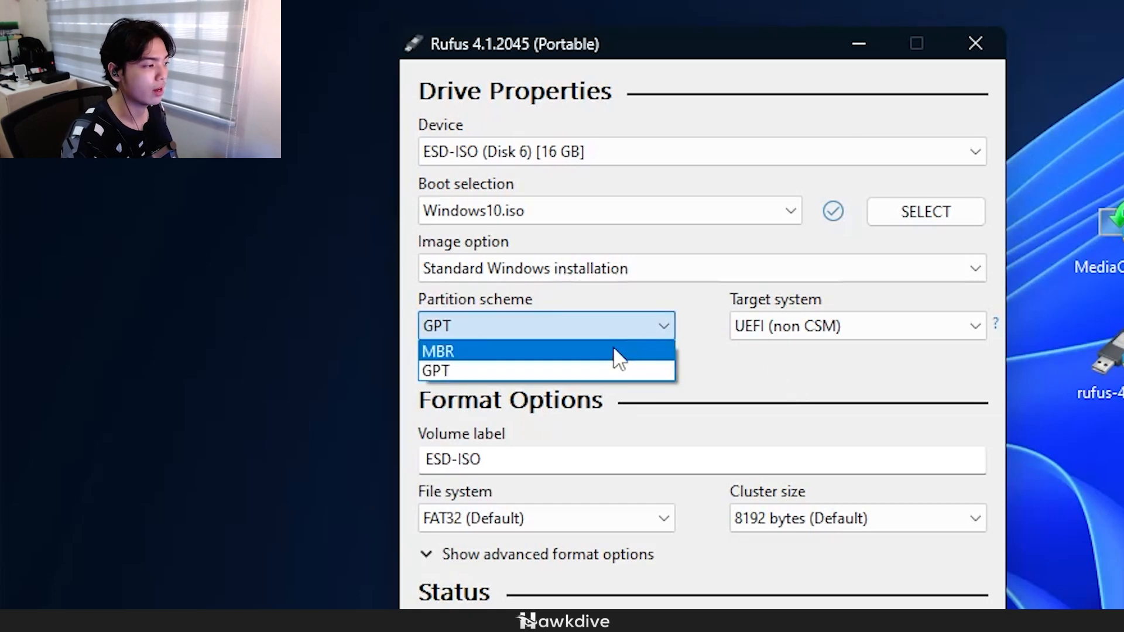
click(437, 350)
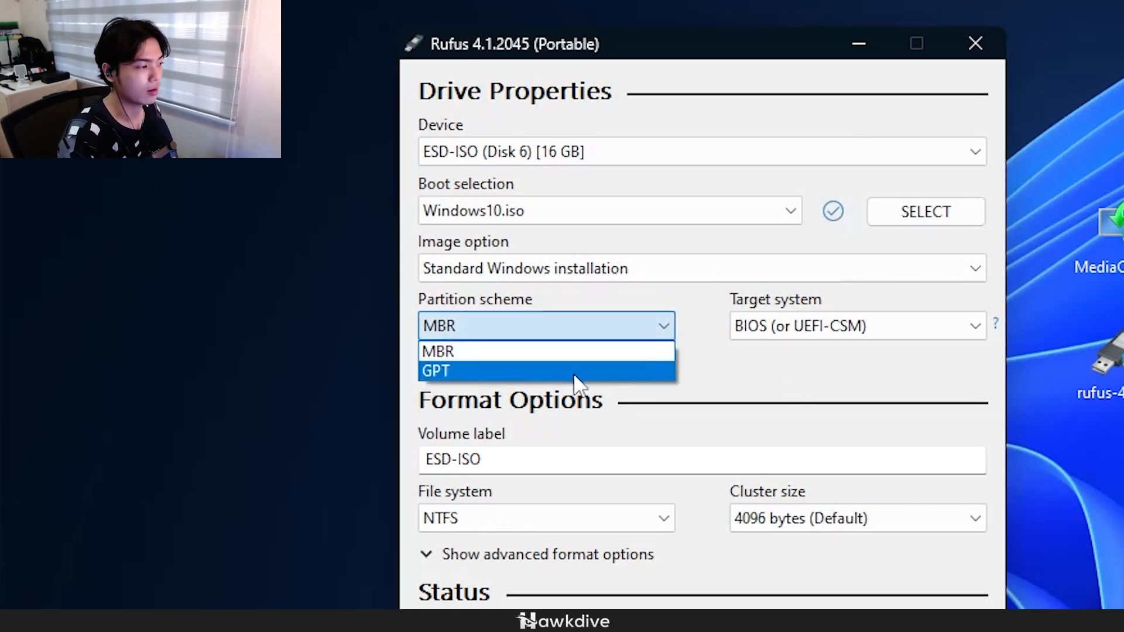
click(435, 370)
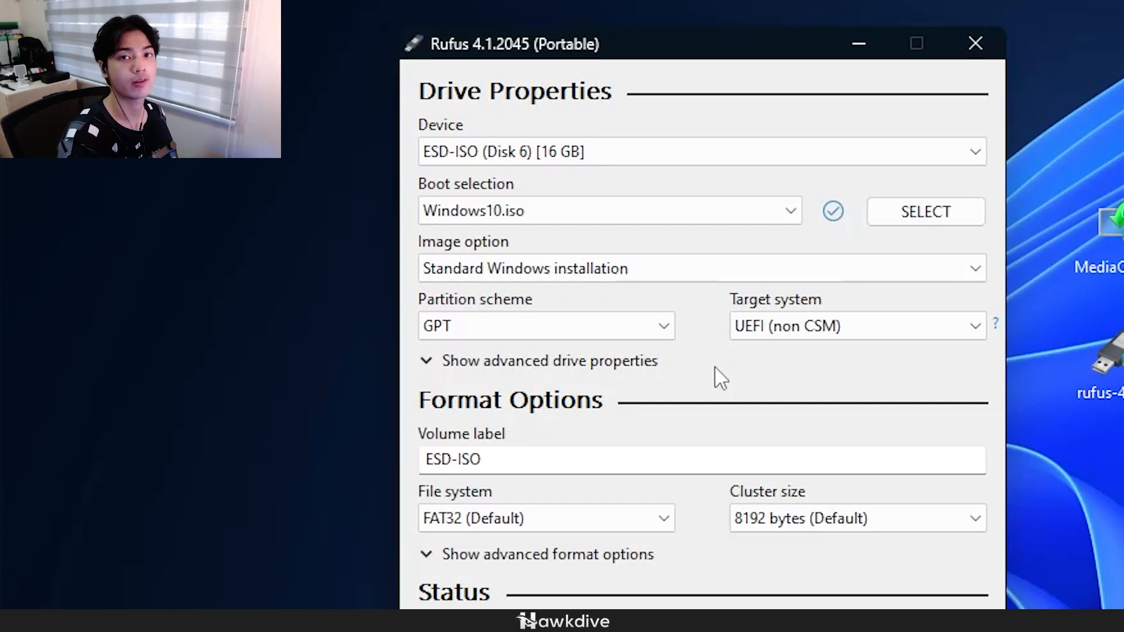
click(546, 326)
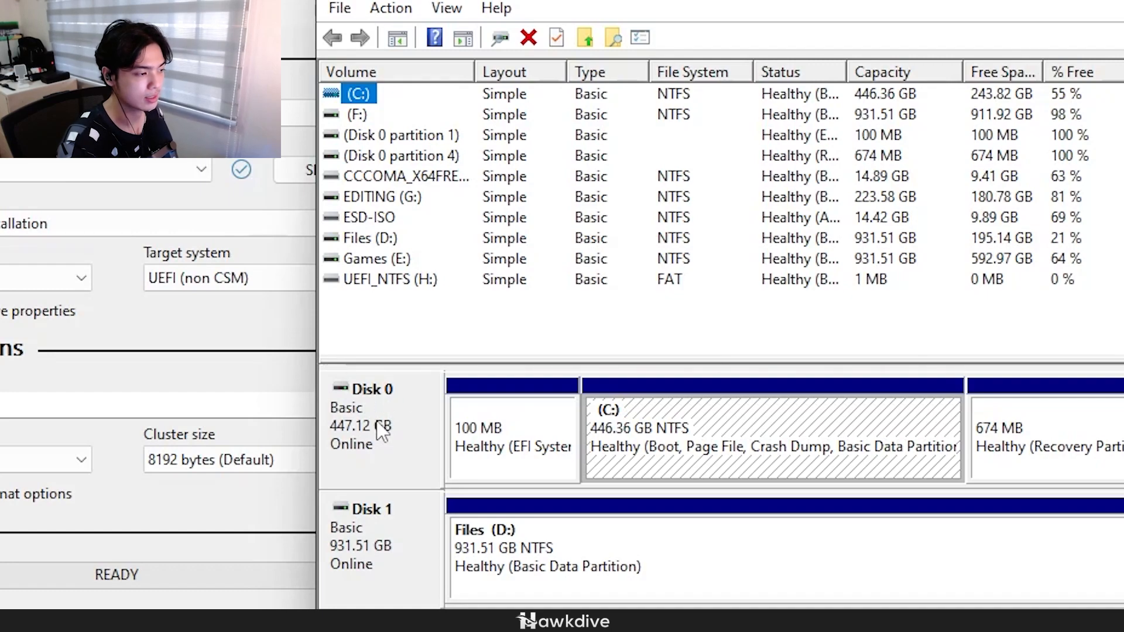
Open Disk 0's context menu in Disk Management to check its partition style.
right_click(380, 416)
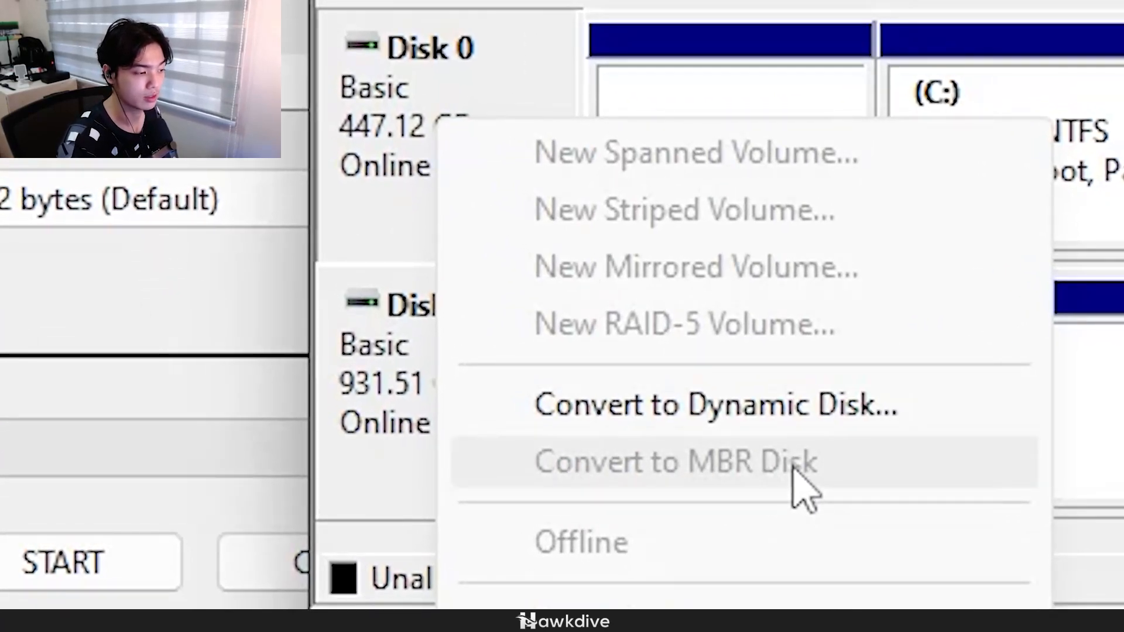
mouse_move(738, 495)
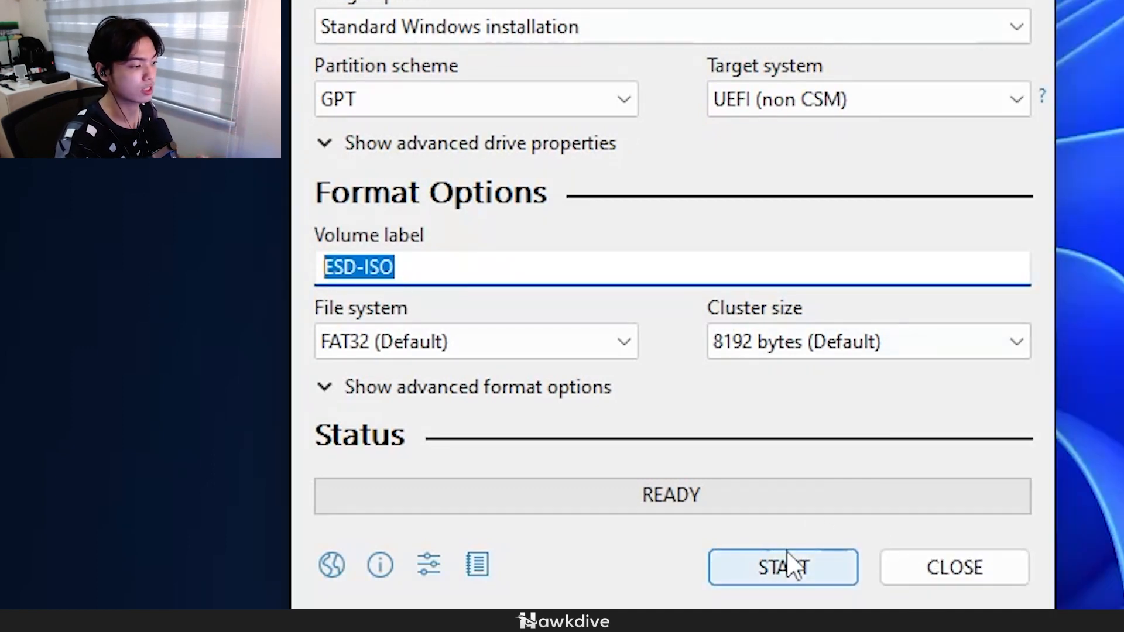
Start the Rufus write and enable the local account and skip-privacy-questions customization options.
click(782, 567)
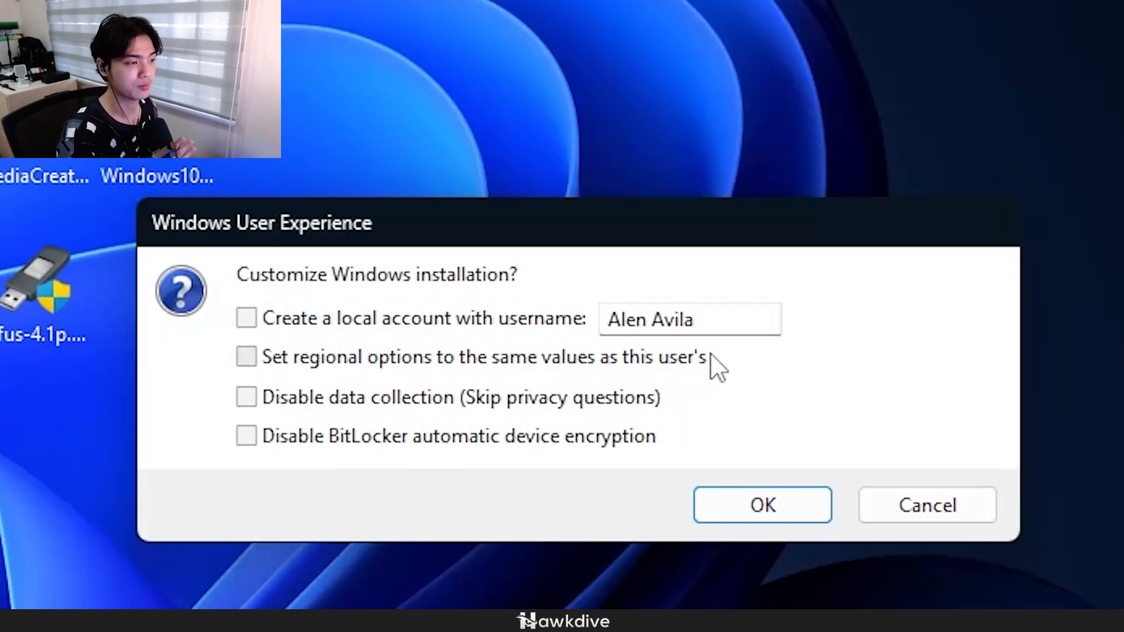
click(245, 317)
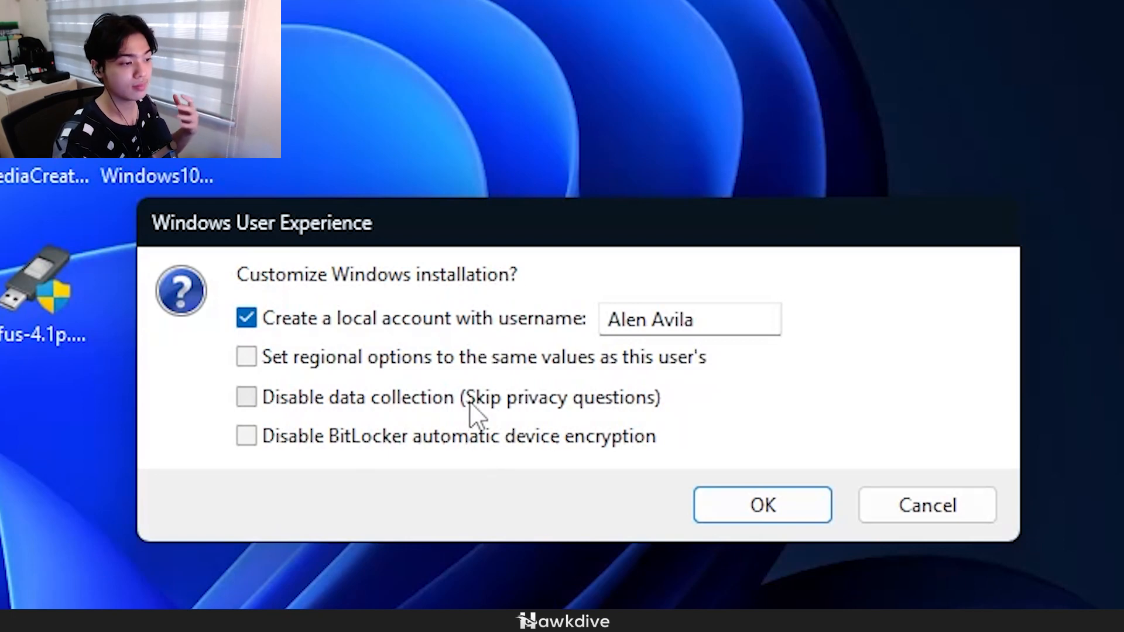
click(245, 397)
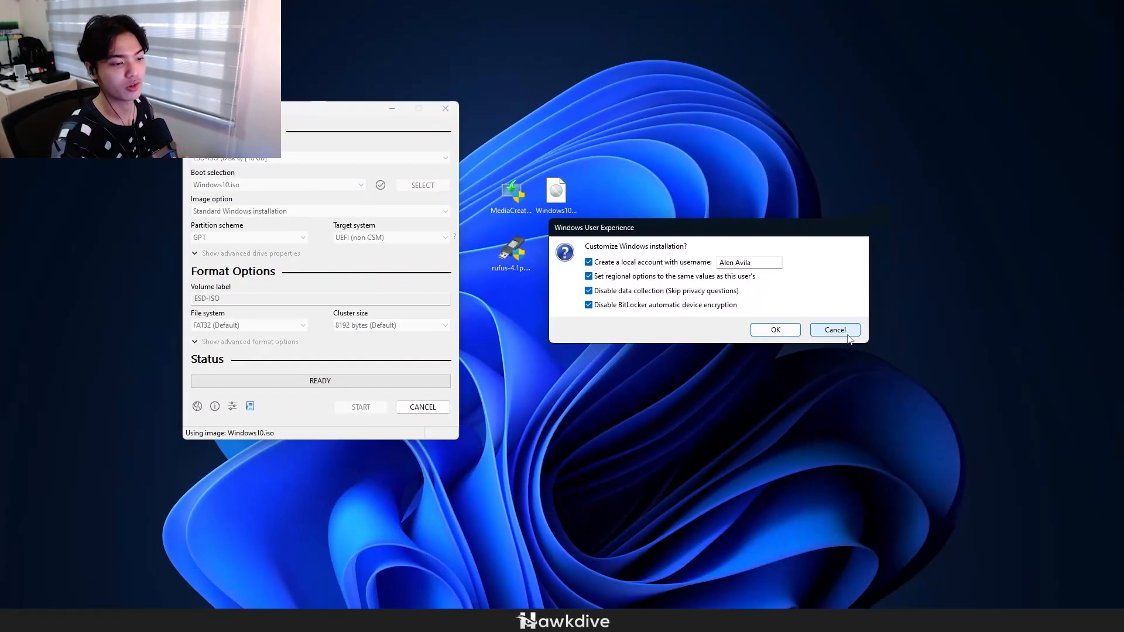
Cancel the Windows User Experience prompt without writing, then close Rufus.
click(834, 330)
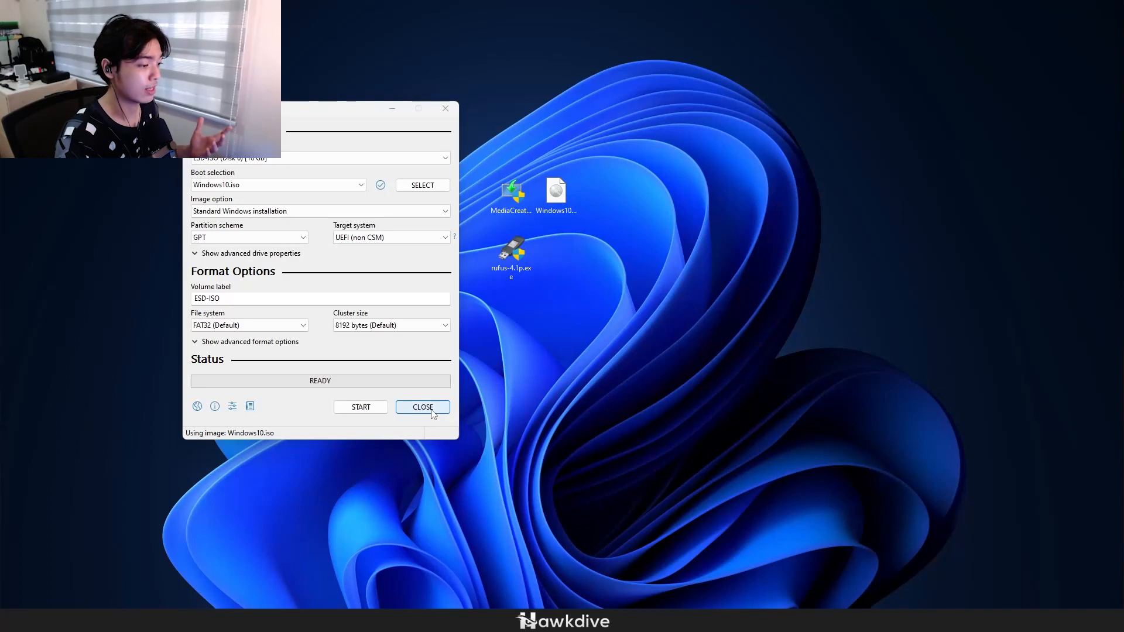
click(422, 406)
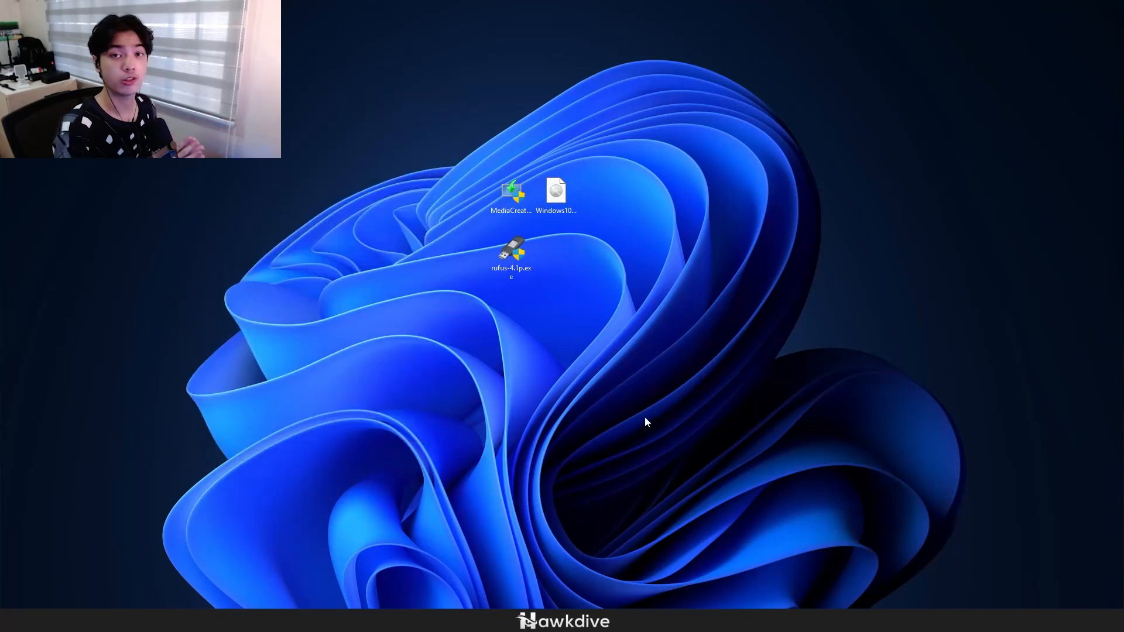